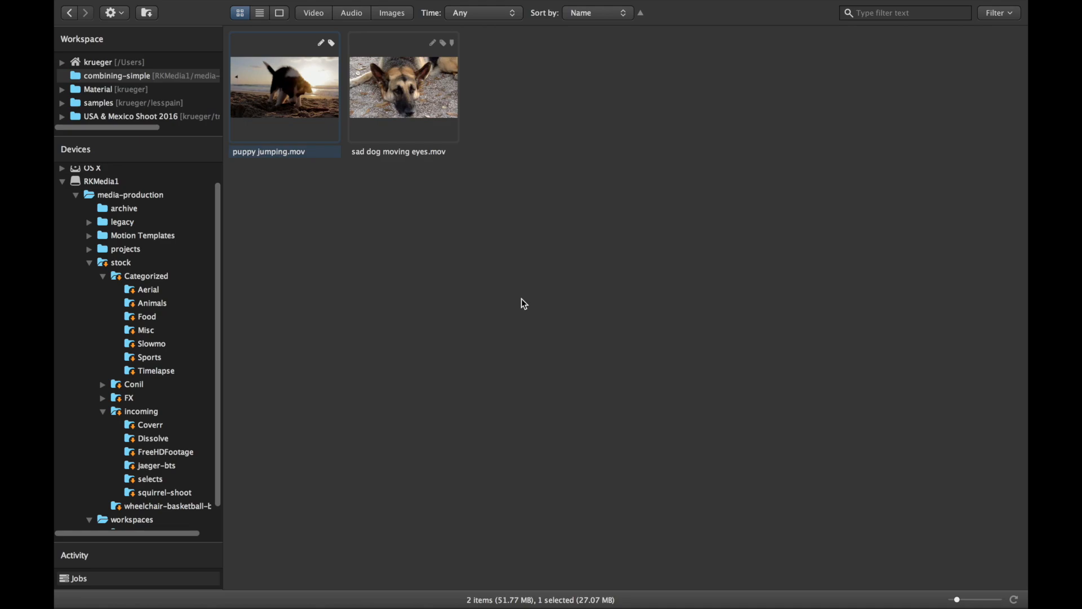
mouse_move(371, 191)
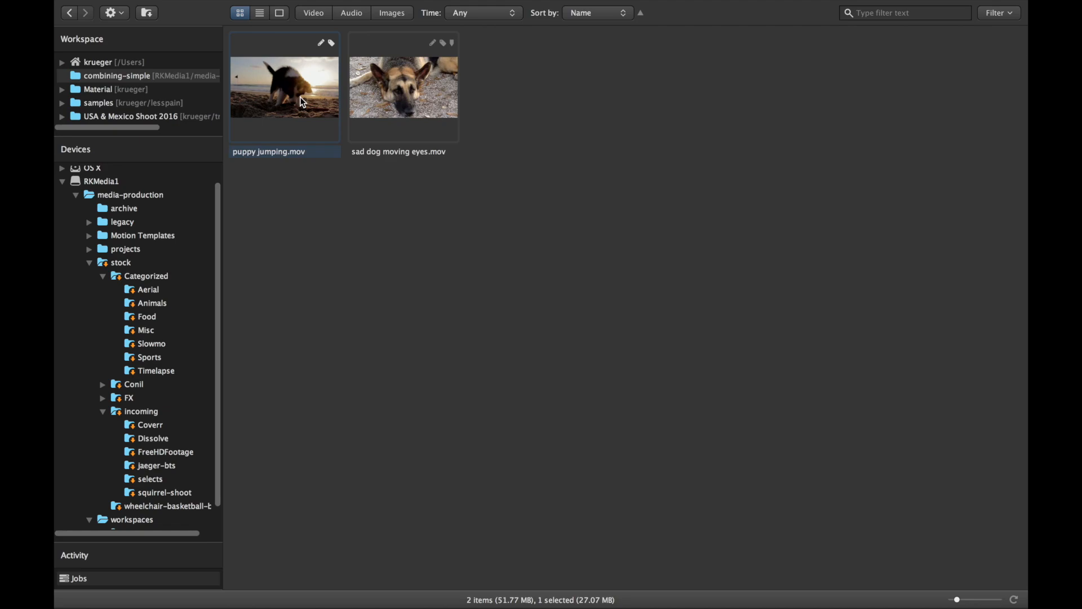
mouse_move(290, 102)
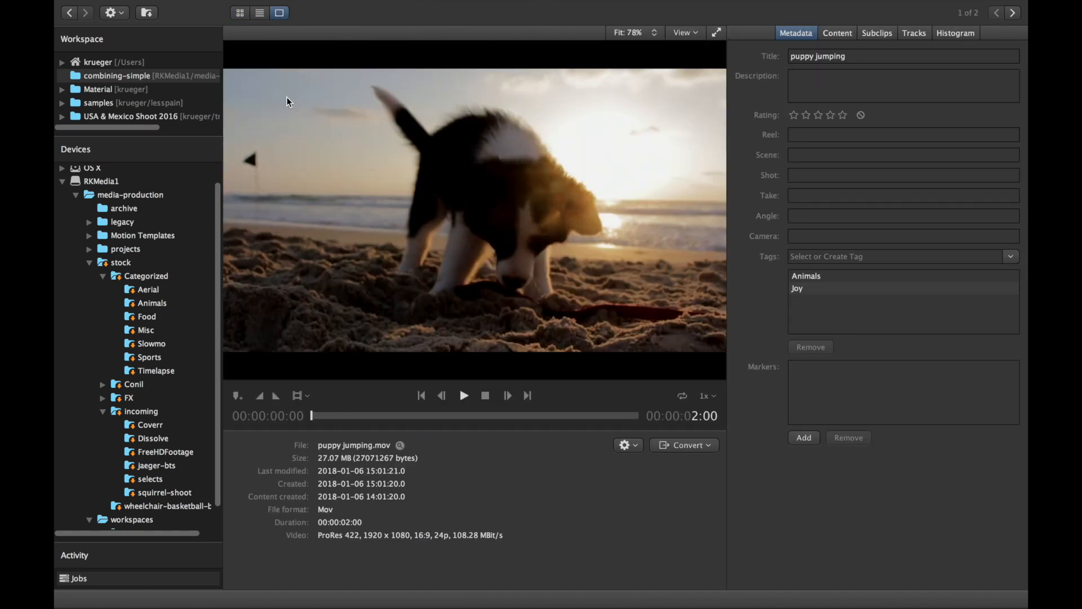
- Play puppy jumping.mov, then move to sad dog moving eyes.mov, play it, and stop
click(463, 395)
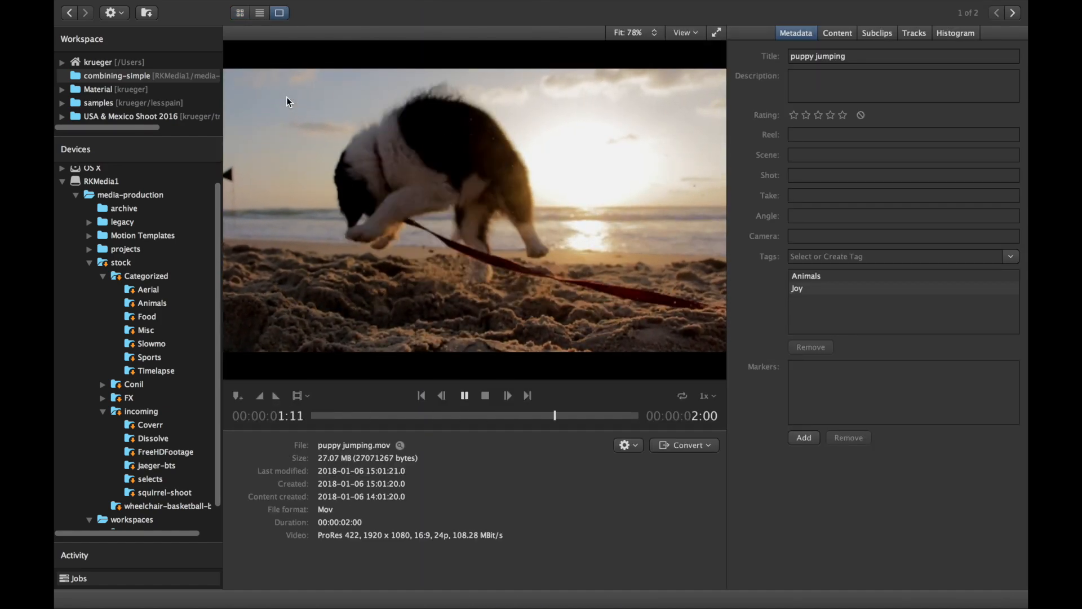
click(1011, 13)
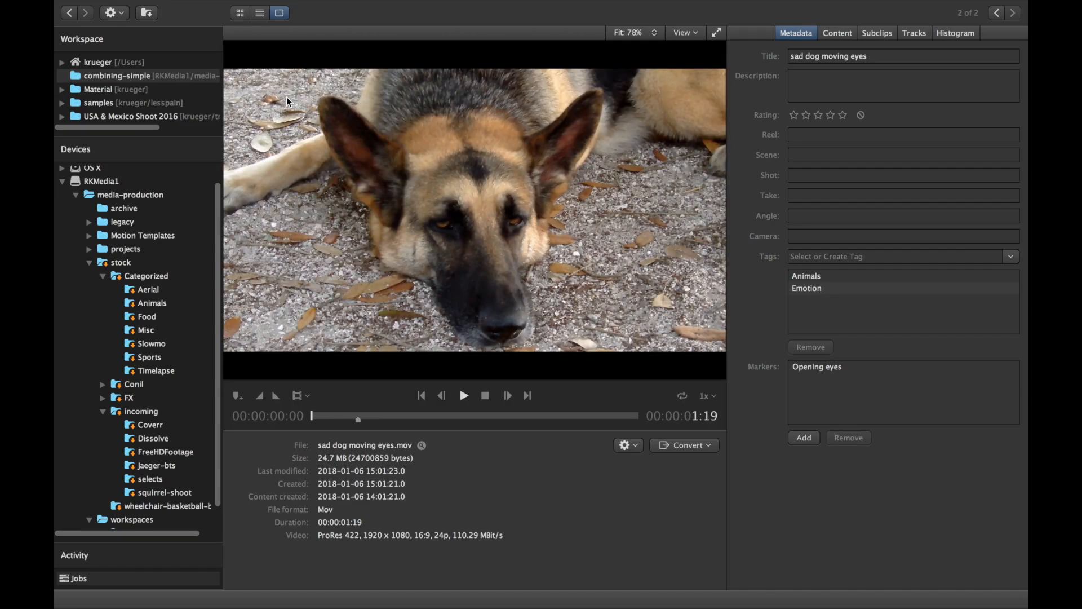
click(463, 395)
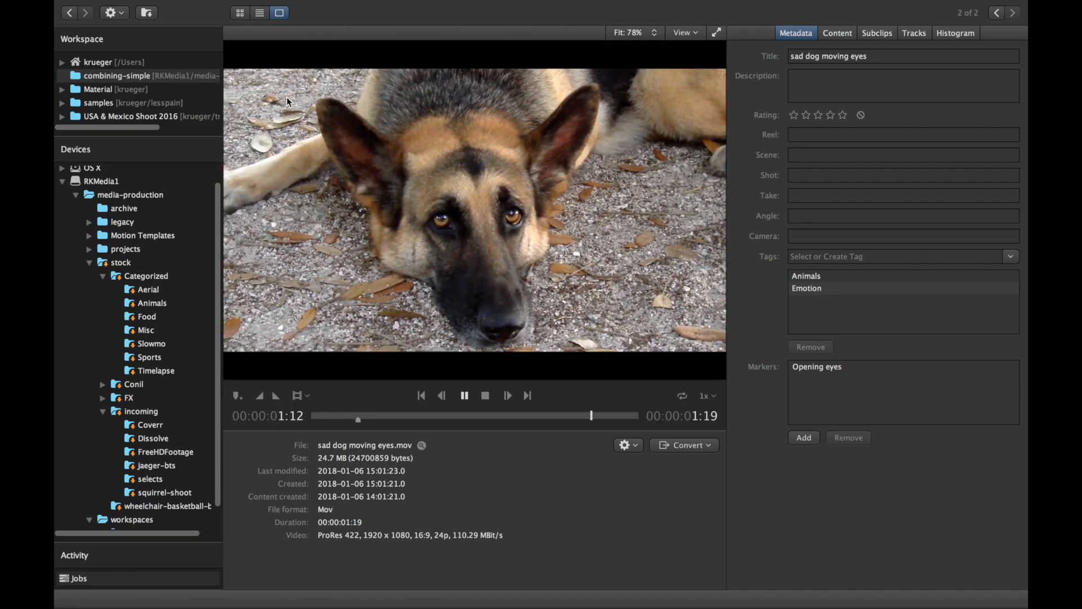
click(464, 396)
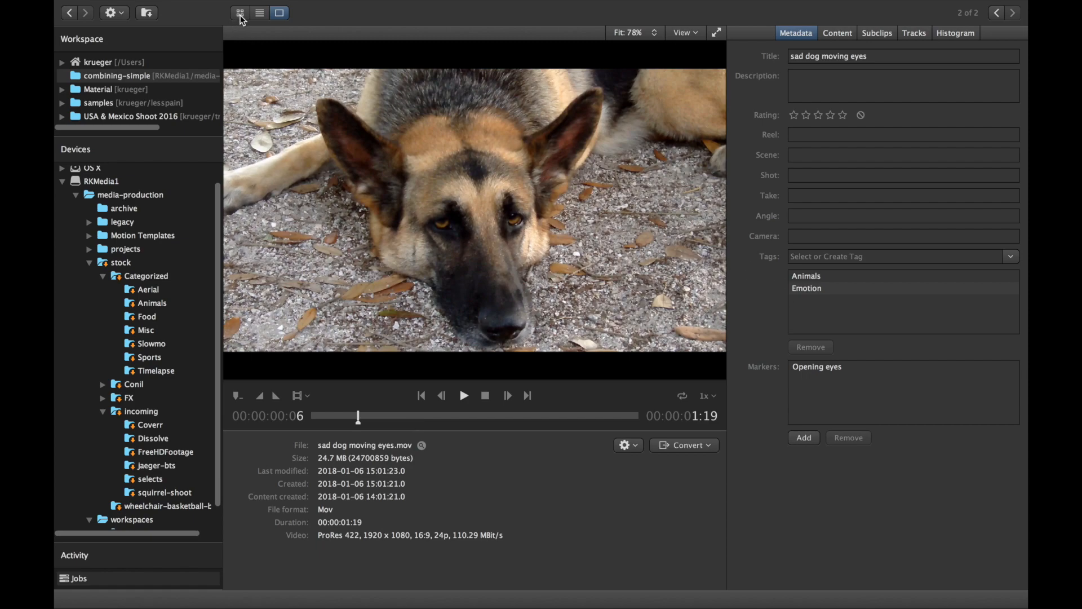
- In grid view, apply Combine > Rewrap to Mov to both dog clips
click(240, 12)
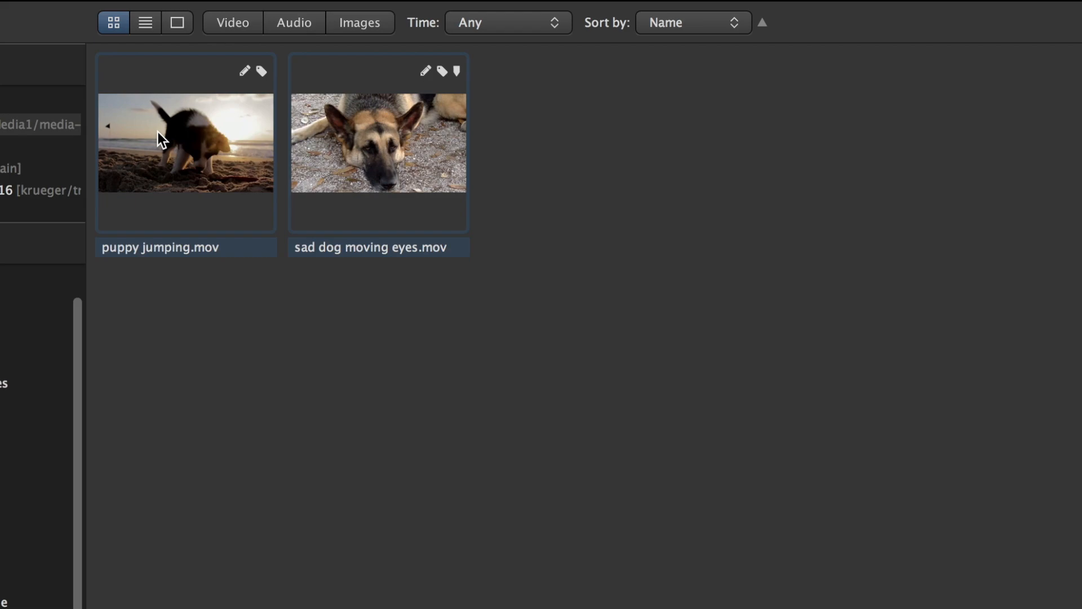
right_click(160, 142)
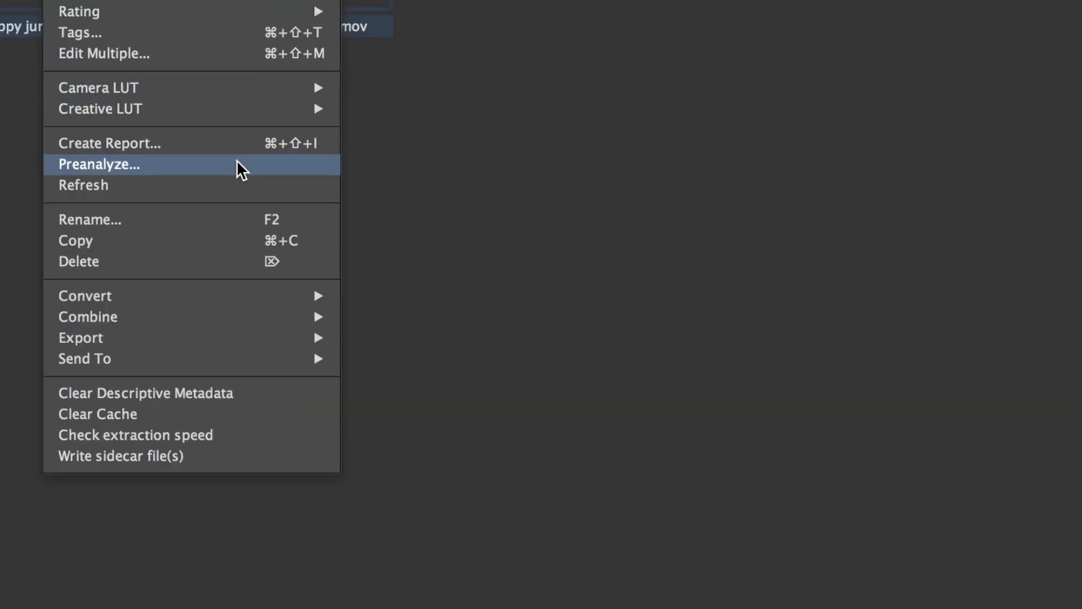
mouse_move(88, 317)
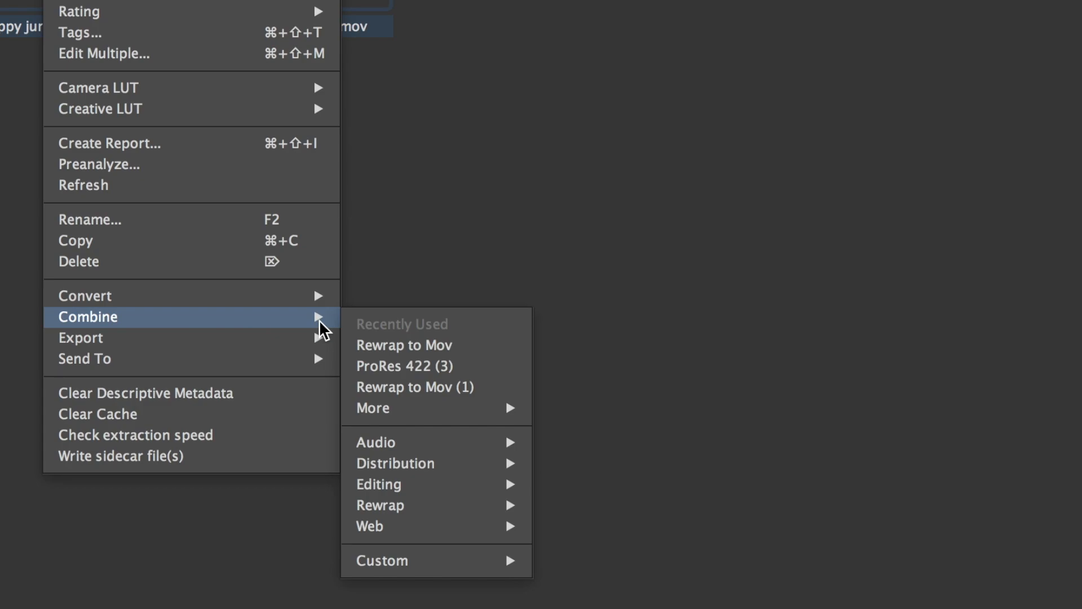
mouse_move(507, 353)
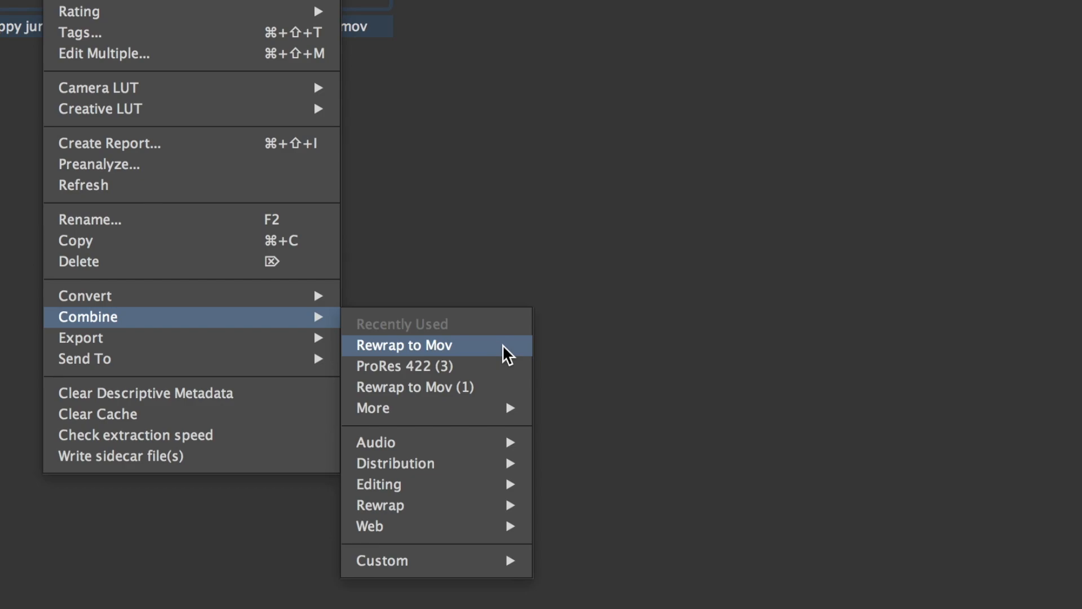
click(403, 345)
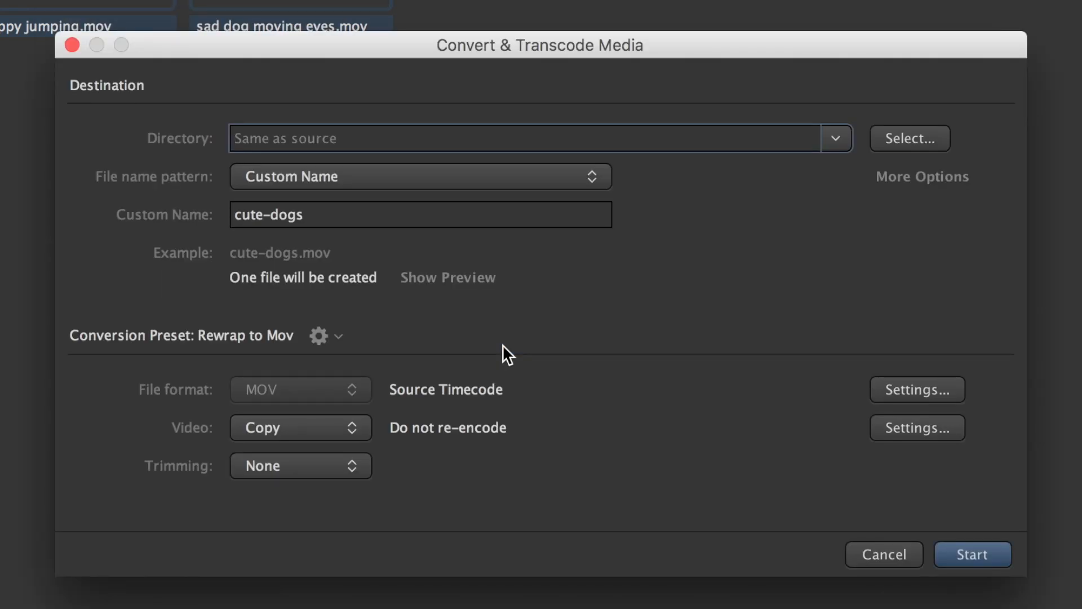
- Replace the output name with dog-compilation and start the combine
click(419, 214)
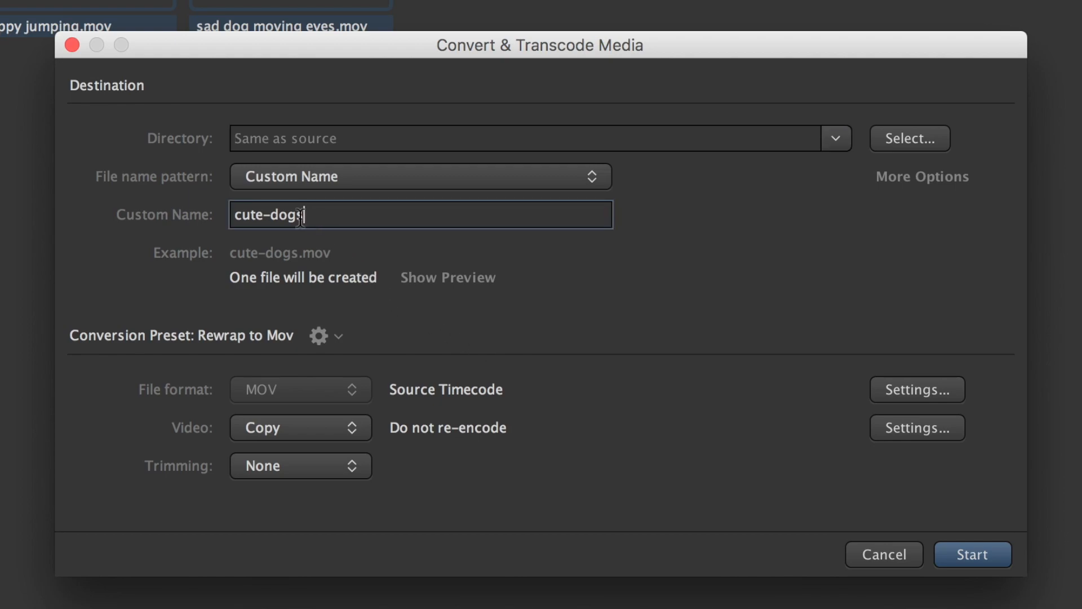
text(d)
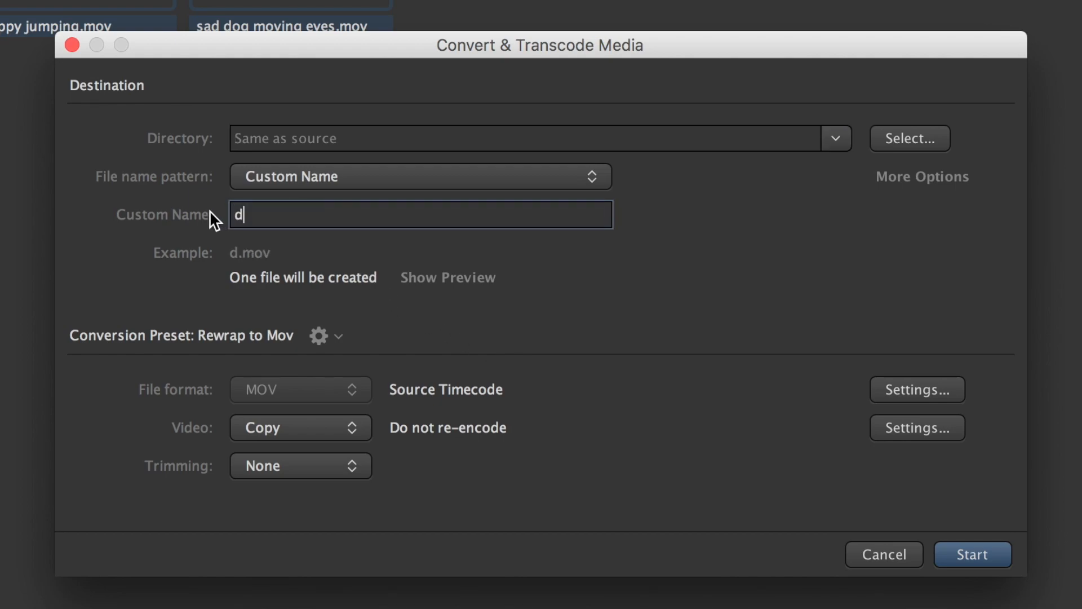
text(og-compil)
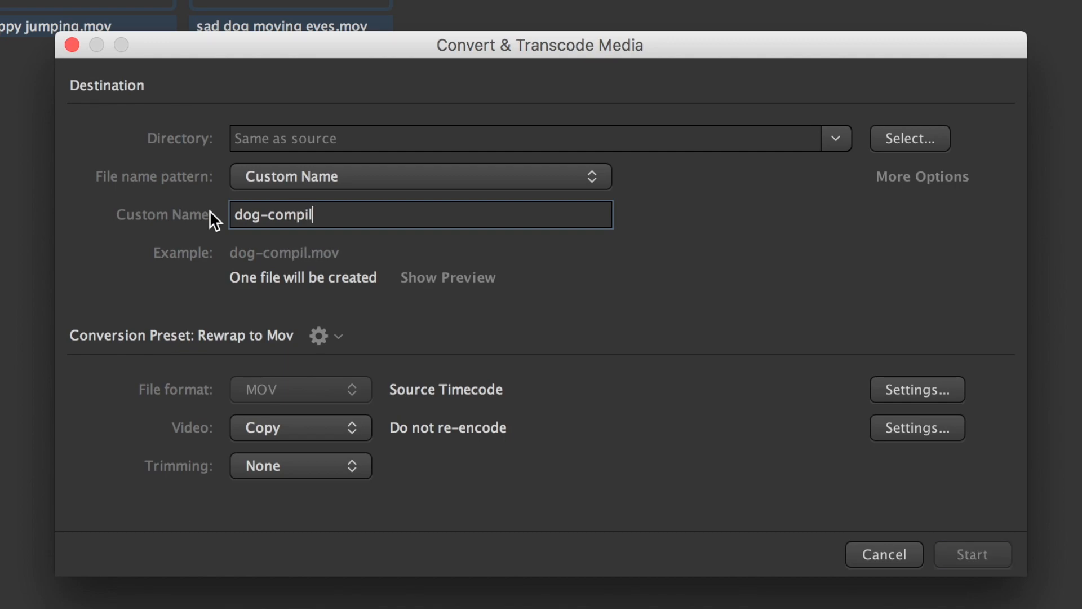
text(ation)
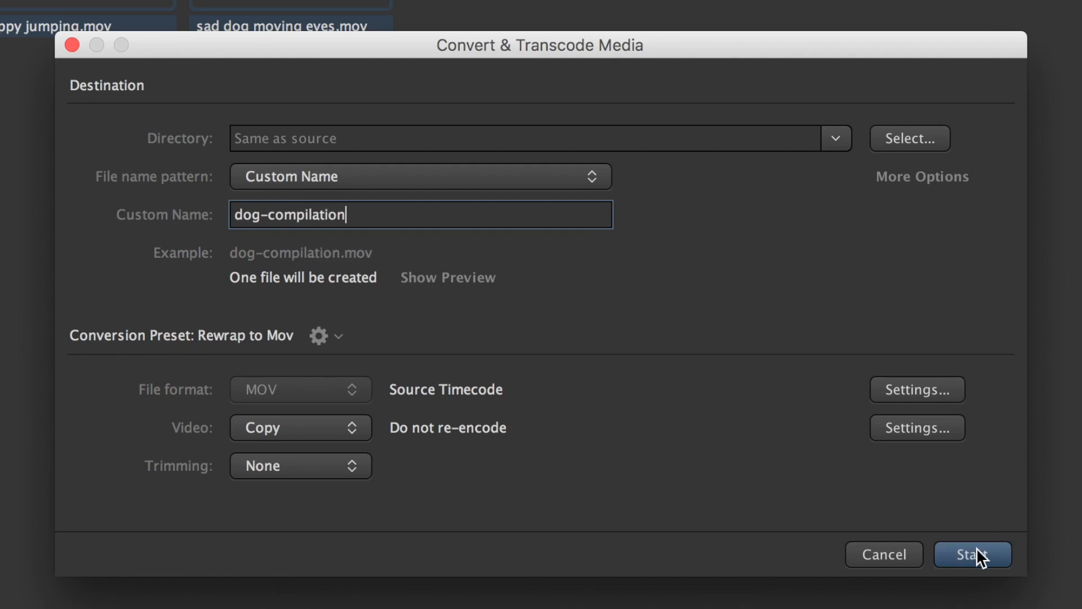
click(972, 554)
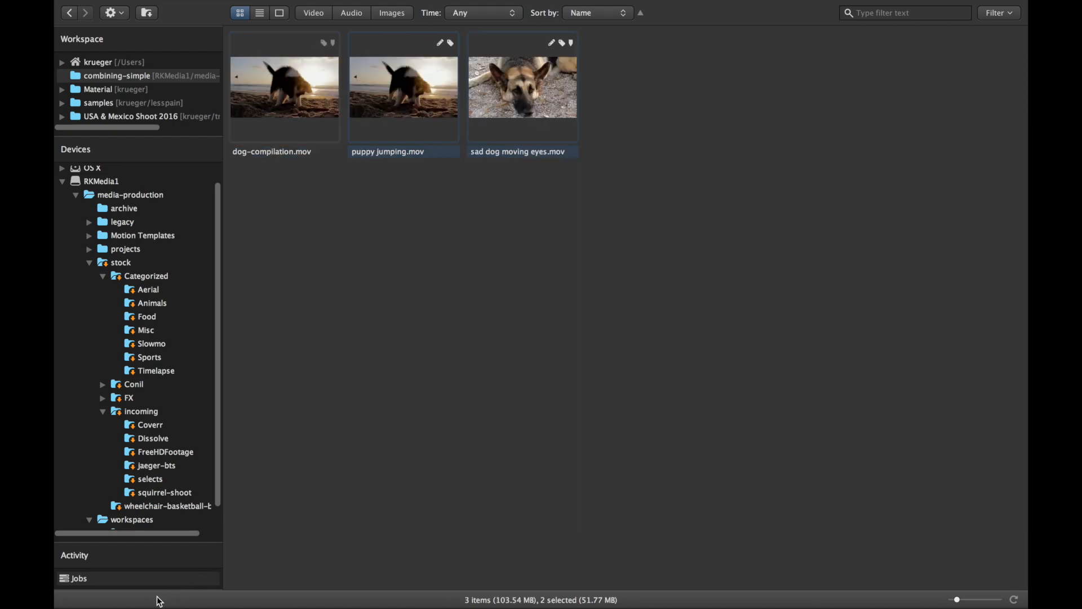
mouse_move(387, 354)
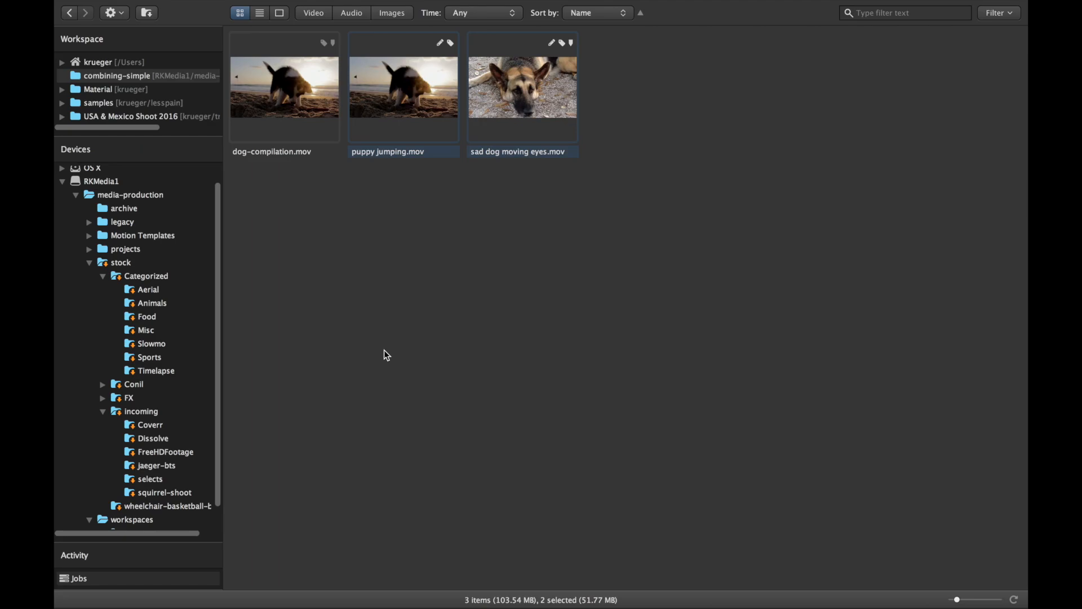
mouse_move(291, 115)
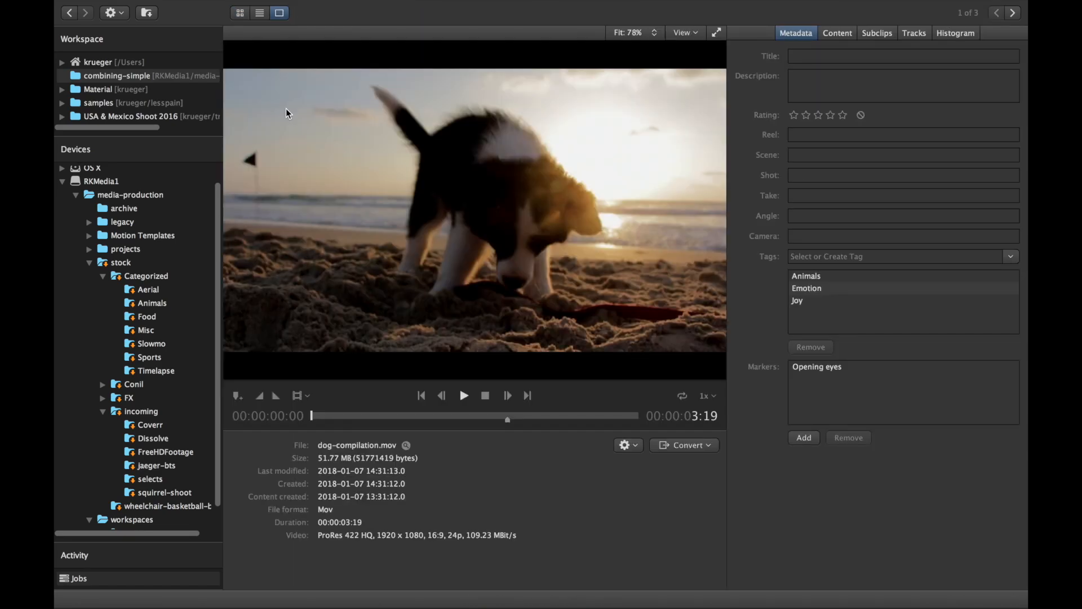
click(463, 396)
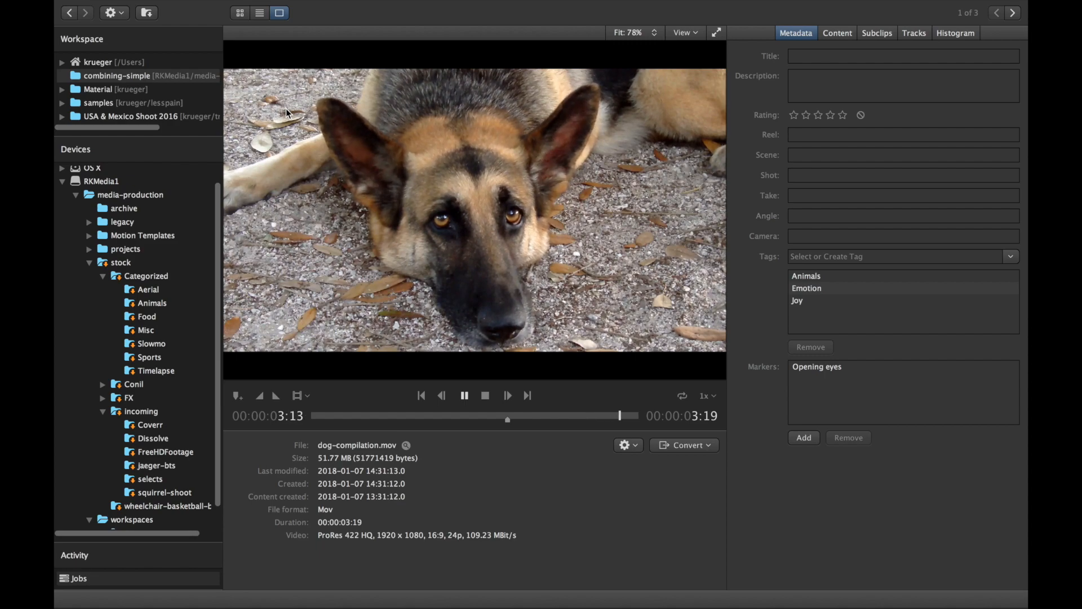
click(464, 395)
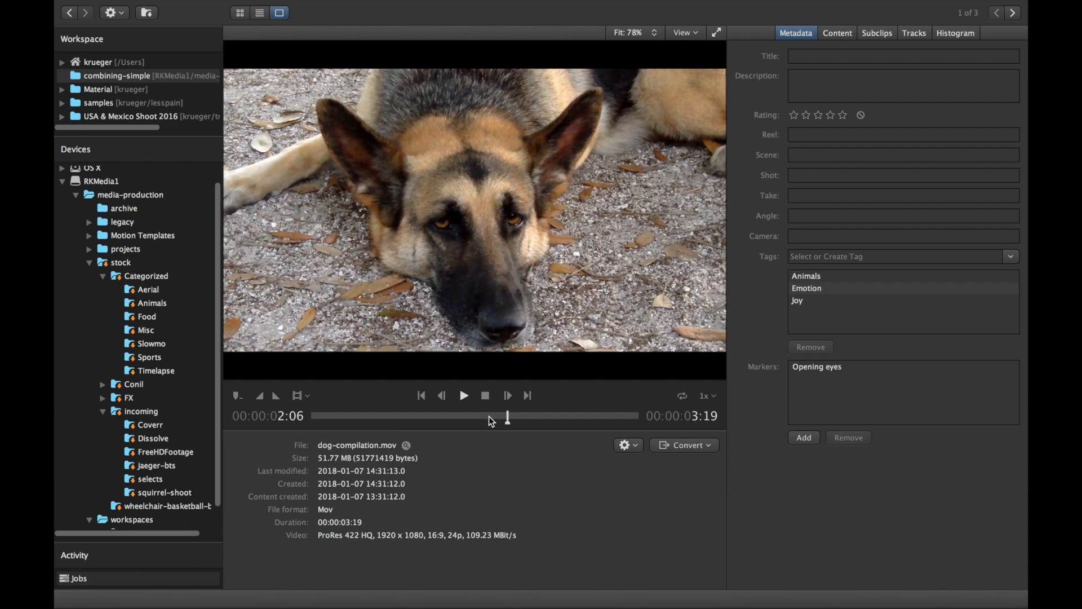
mouse_move(837, 298)
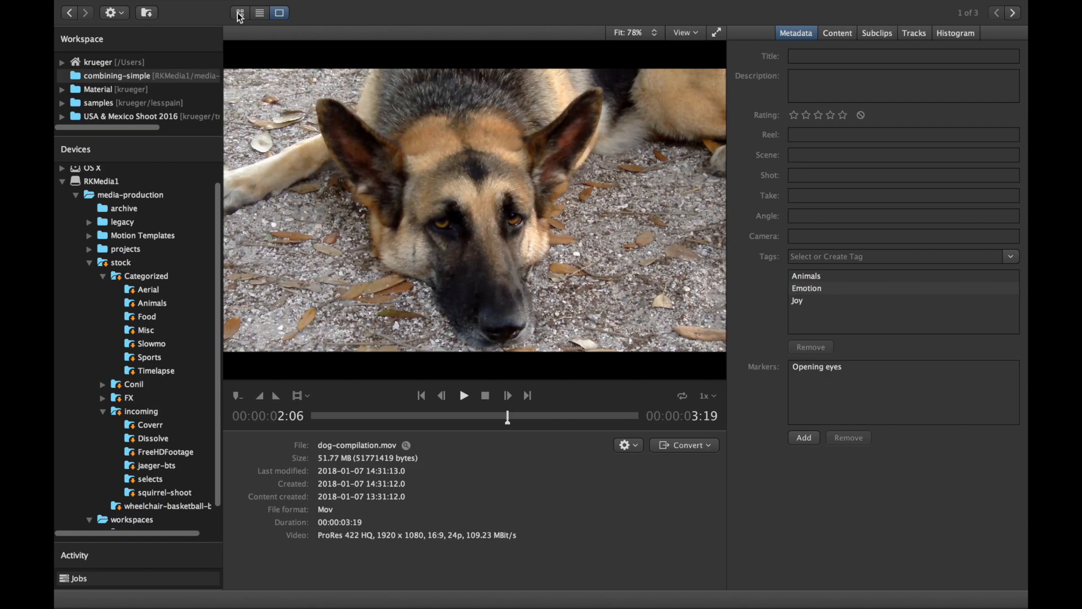
click(240, 12)
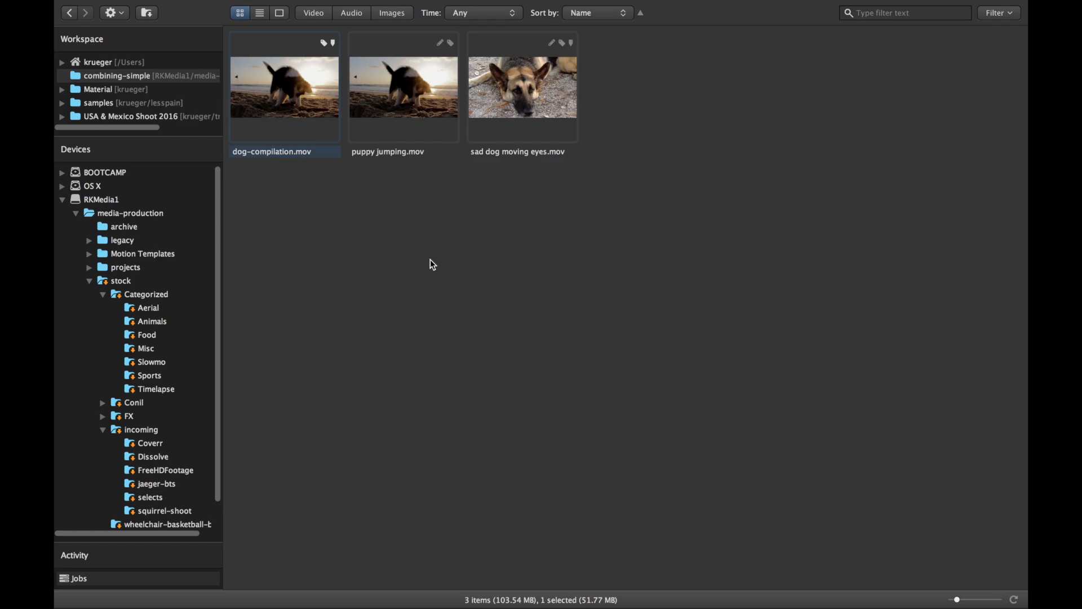
mouse_move(406, 124)
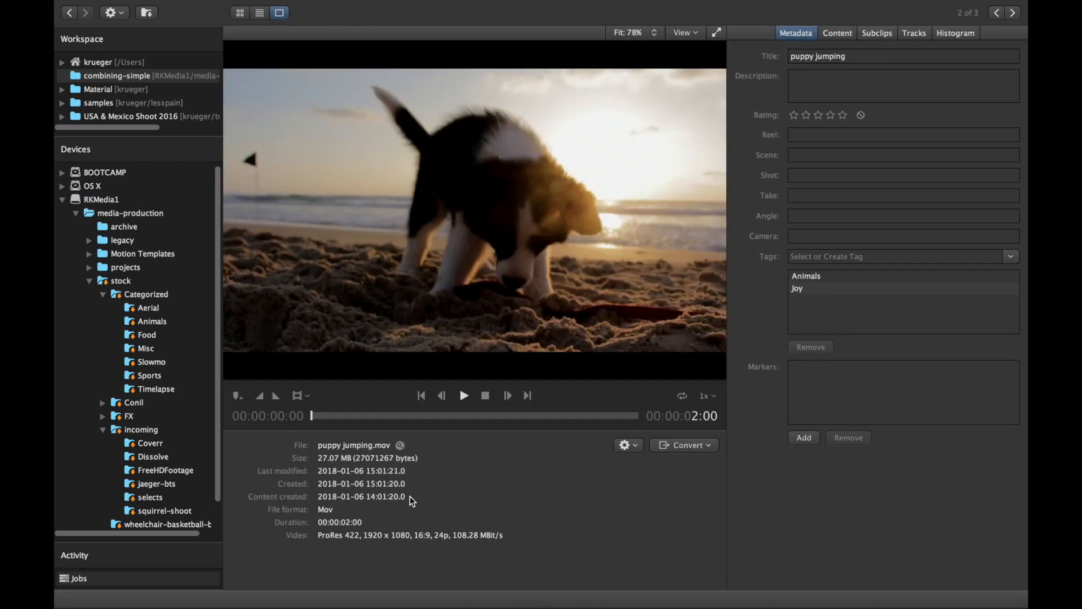
mouse_move(400, 545)
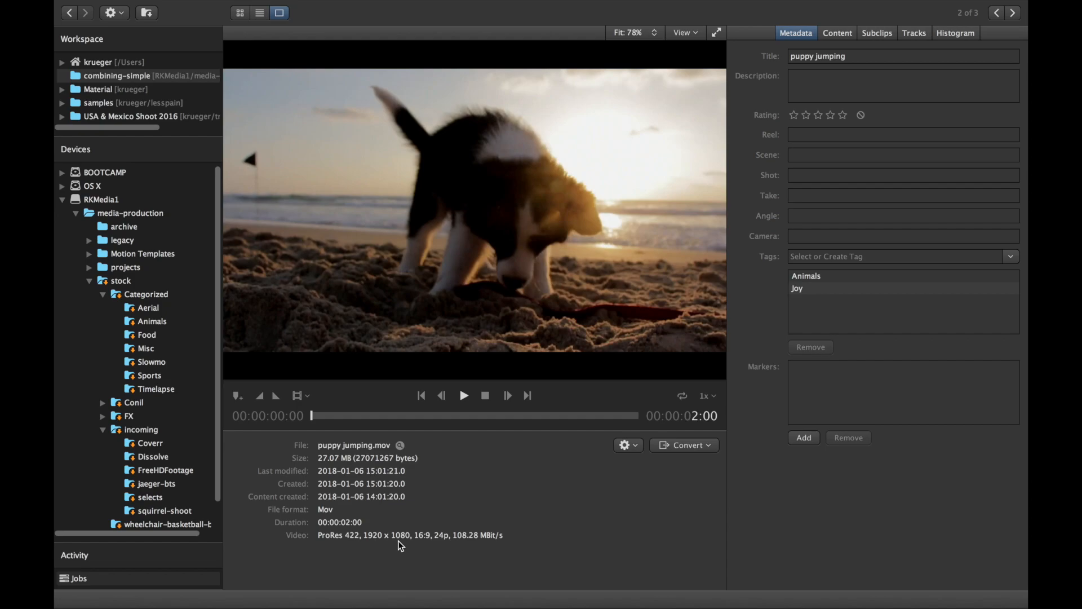
mouse_move(444, 544)
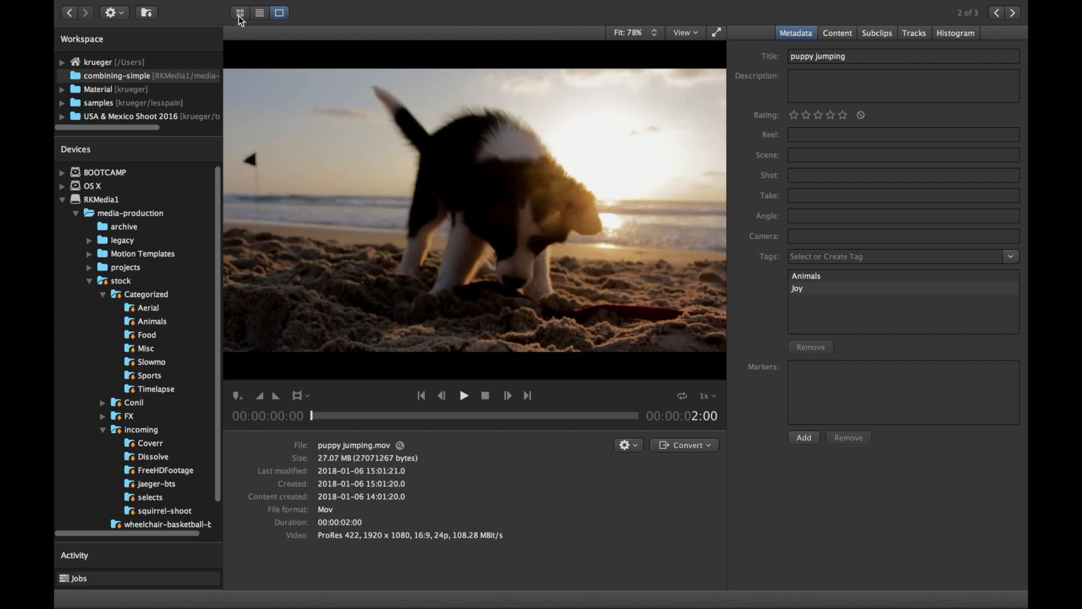
- Switch from the single-clip viewer back to the folder's thumbnail grid
click(239, 13)
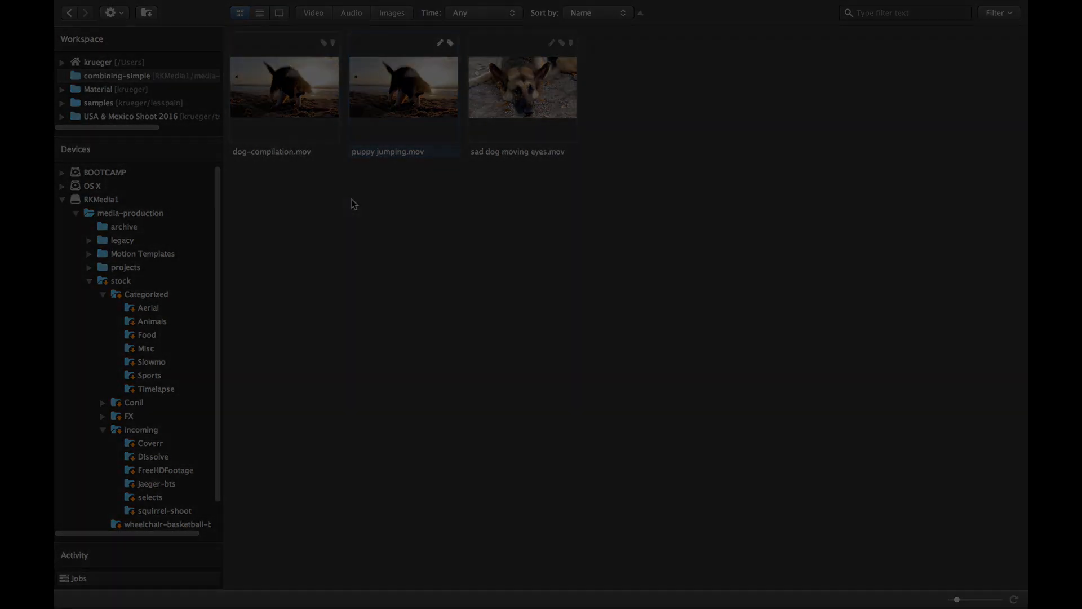
- Open USA & Mexico Shoot 2016 and select all six drone clips
click(131, 116)
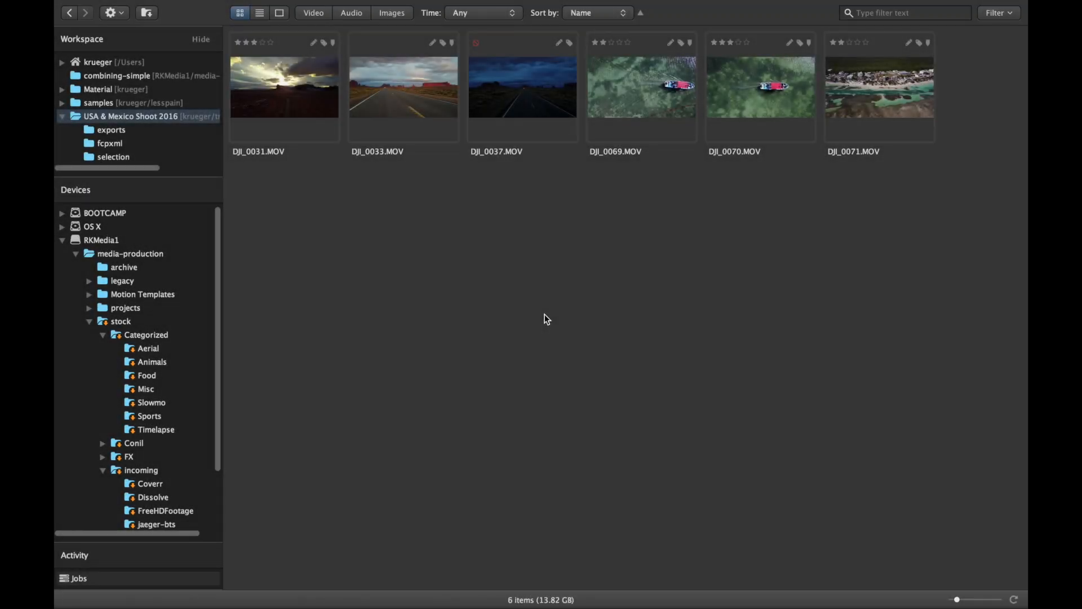
mouse_move(378, 269)
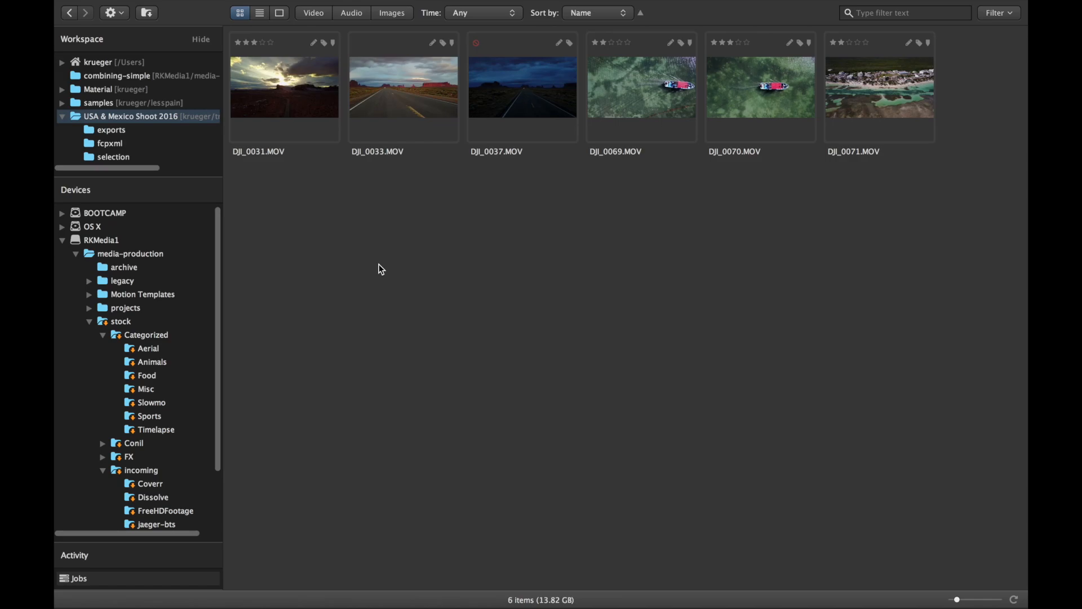
mouse_move(385, 234)
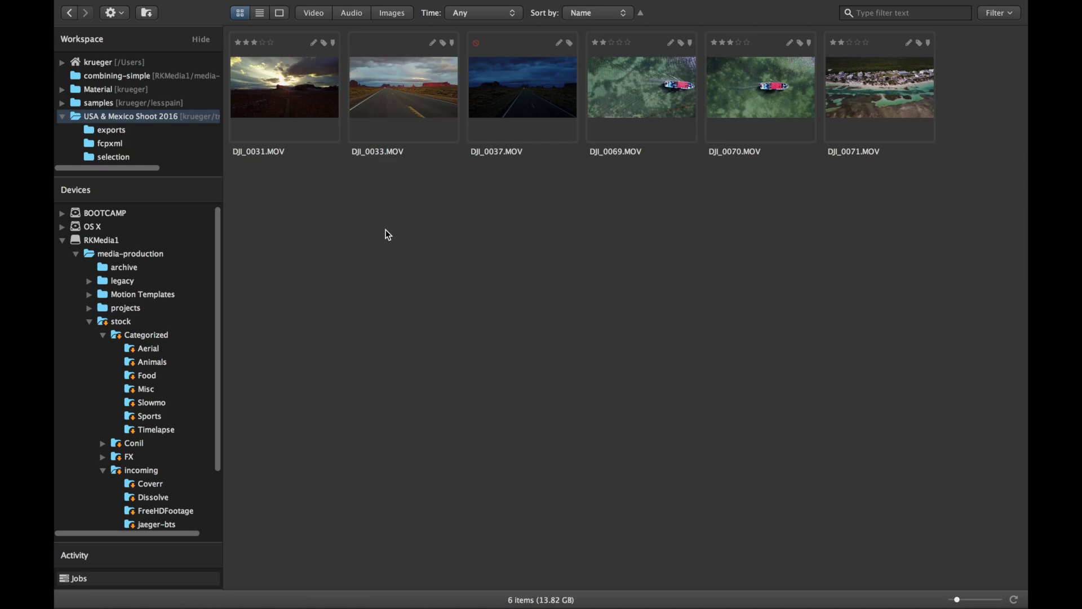
mouse_move(378, 215)
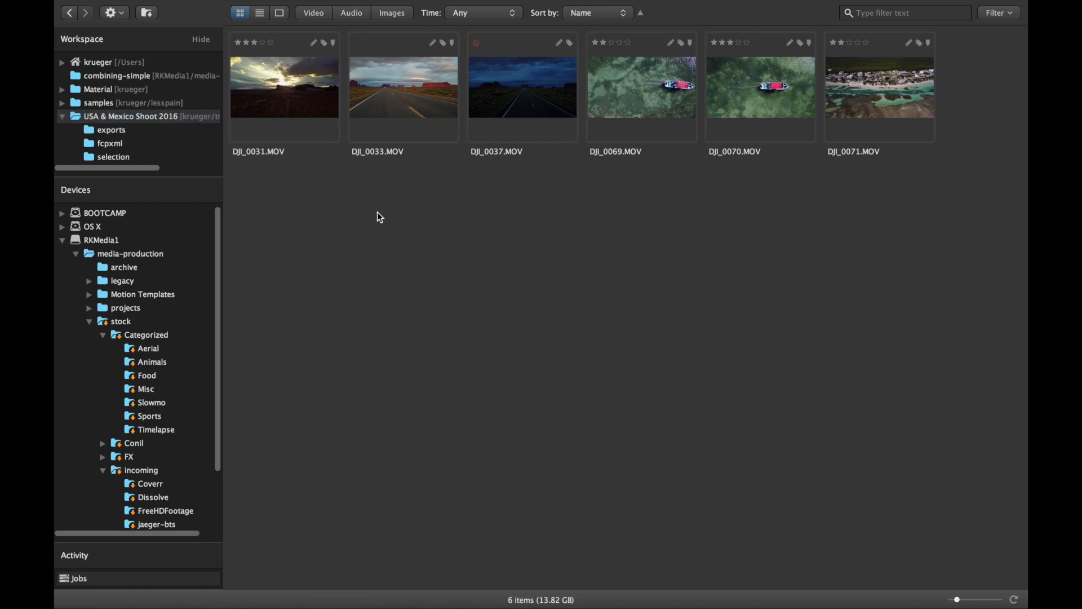
key(cmd+a)
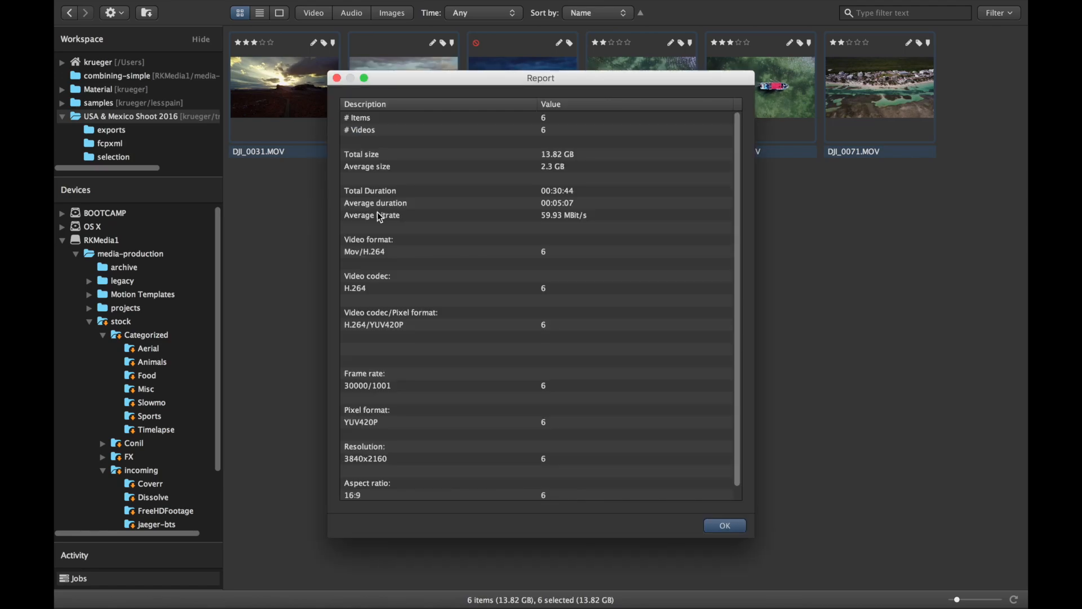
- Review the six-clip drone report and dismiss it
click(365, 78)
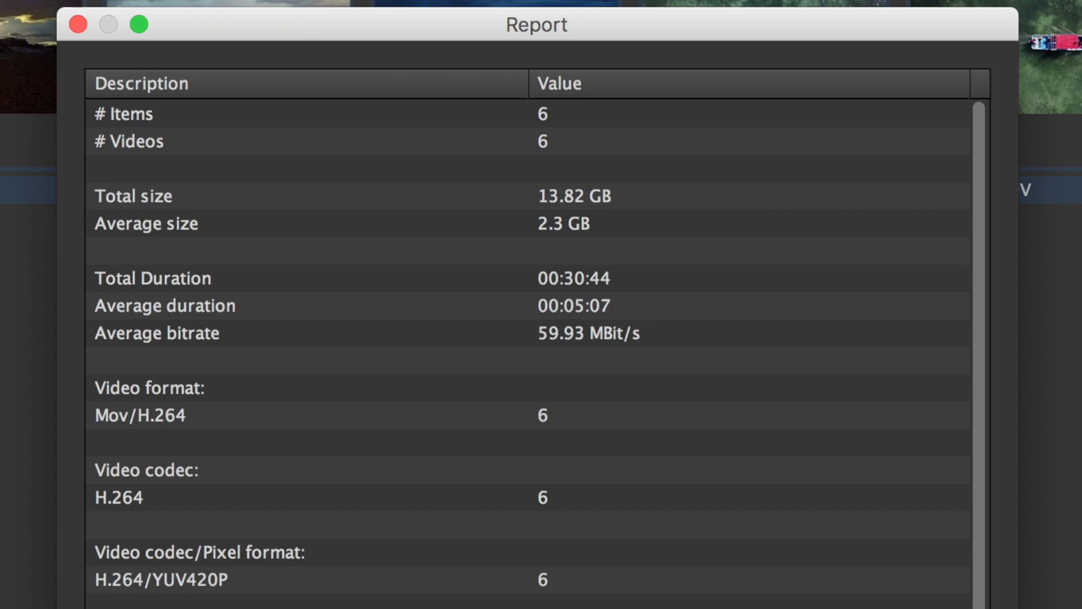
click(78, 25)
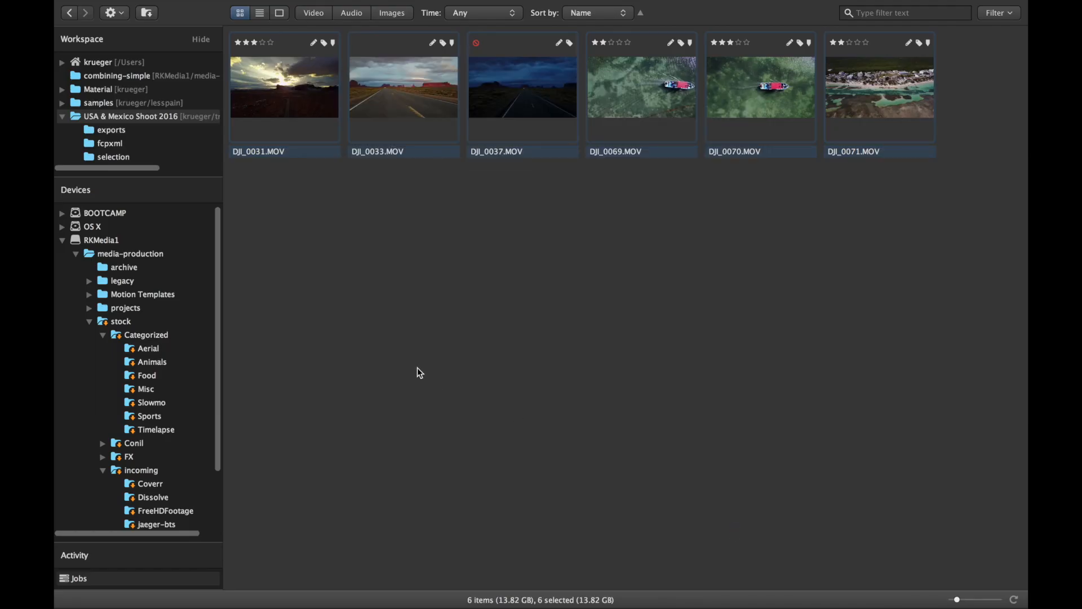
click(280, 12)
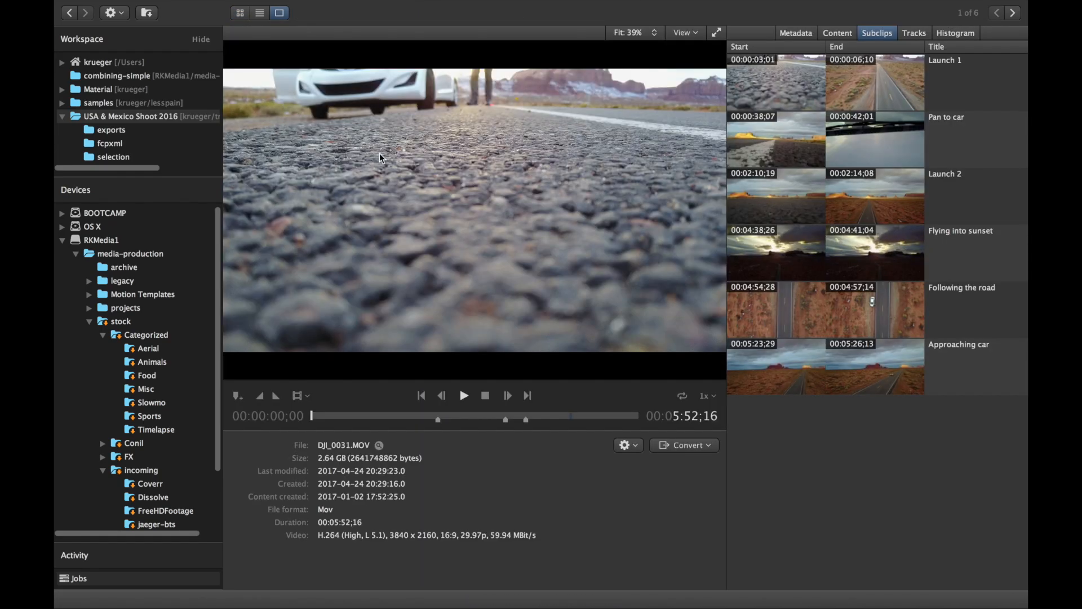
click(1012, 12)
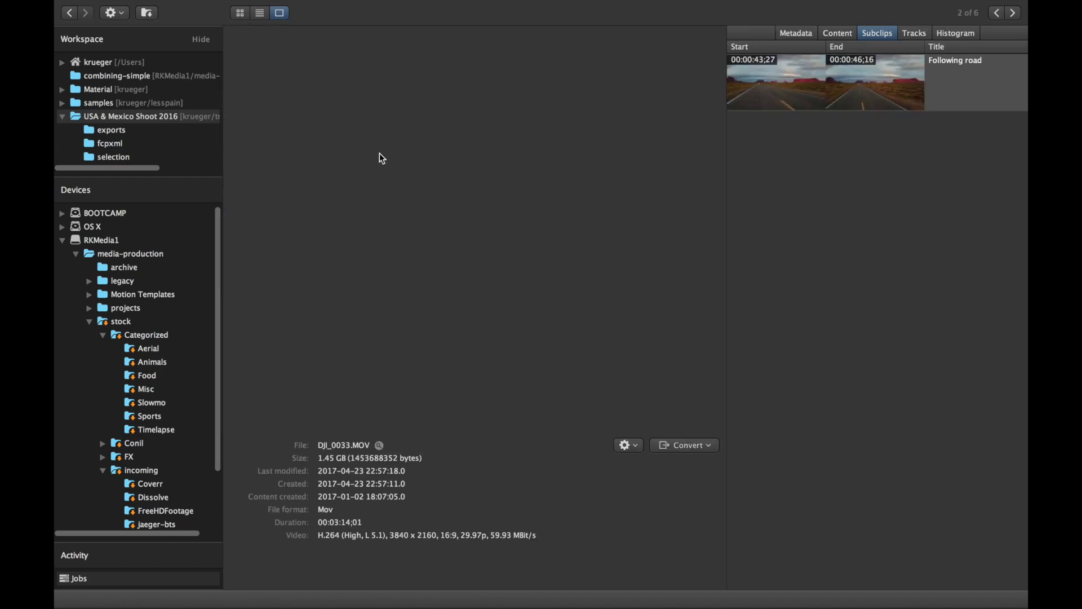
click(1011, 13)
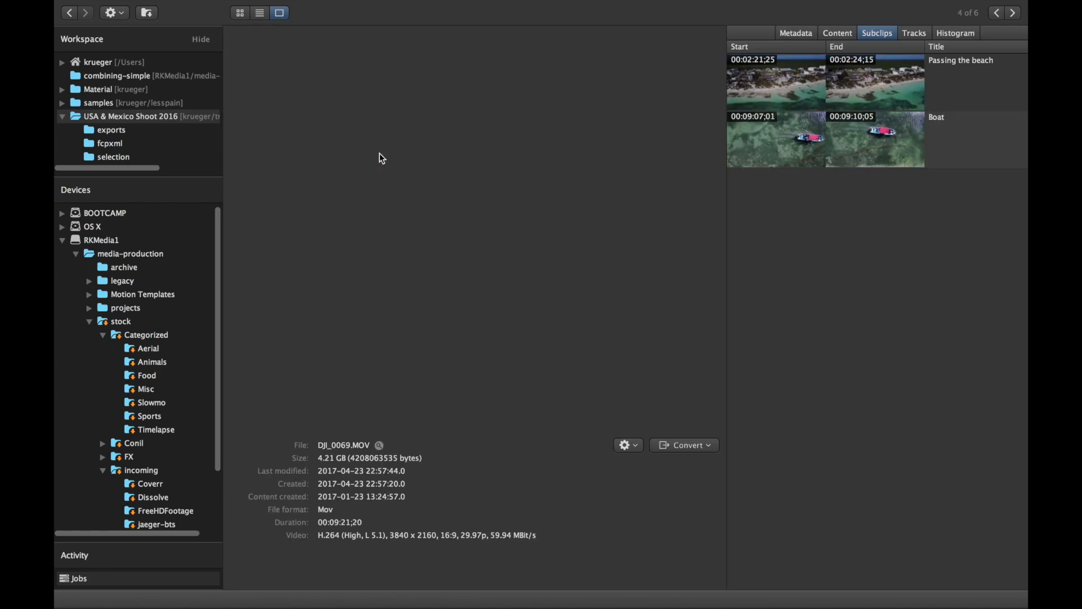
click(1011, 12)
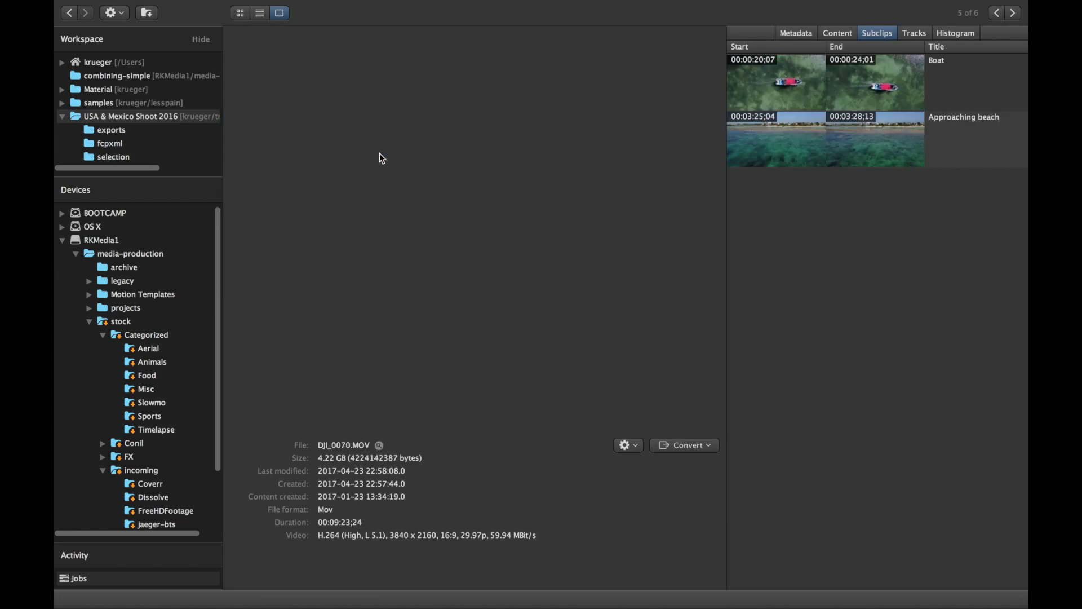
click(1011, 12)
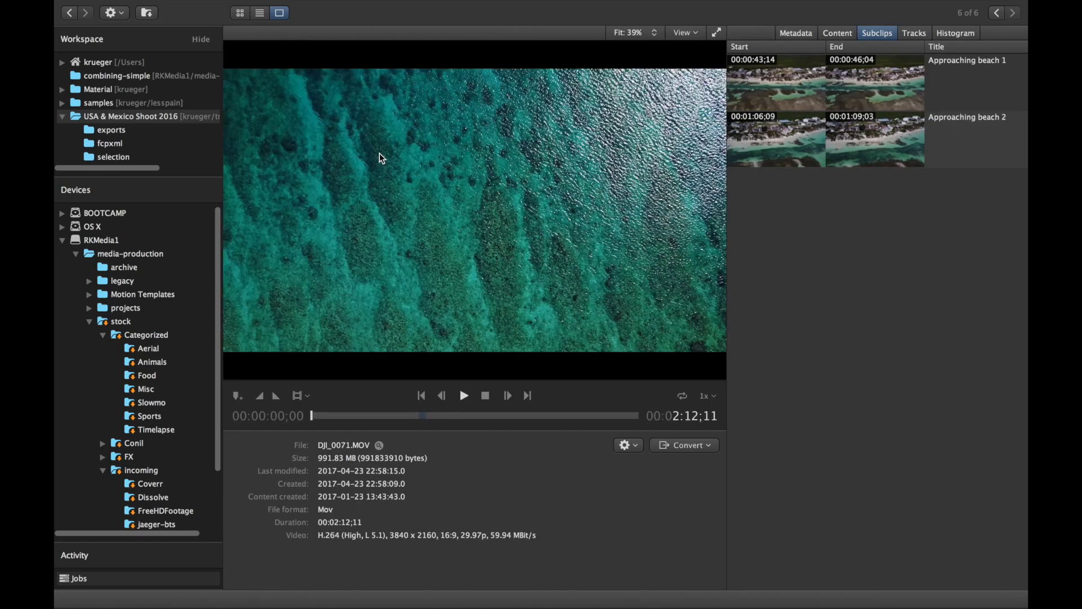
click(240, 13)
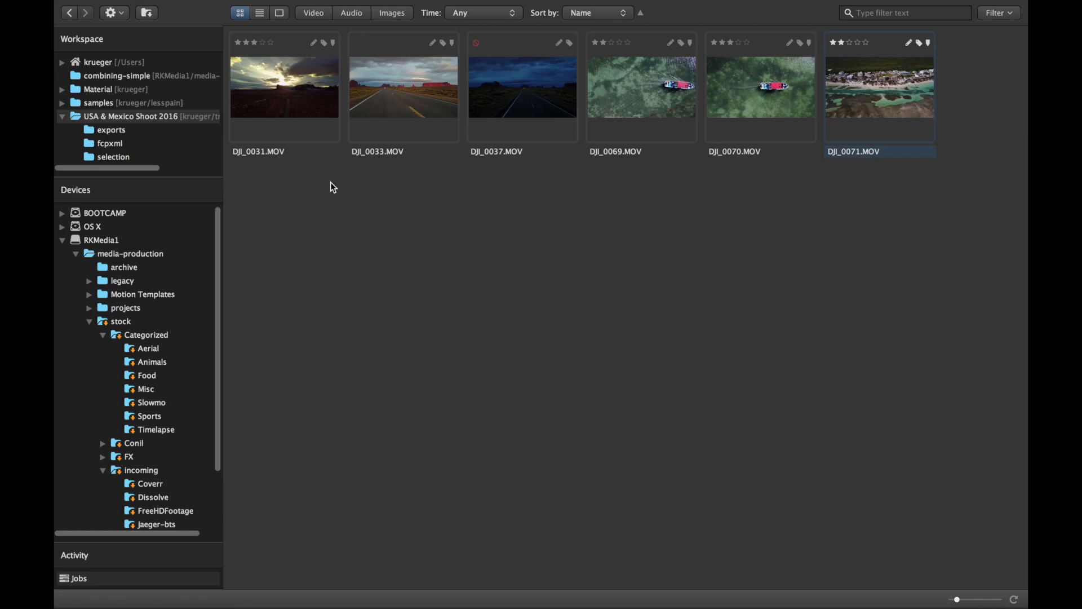
- Report on all 13 selection-folder subclips with duration and format details, then close it
click(113, 157)
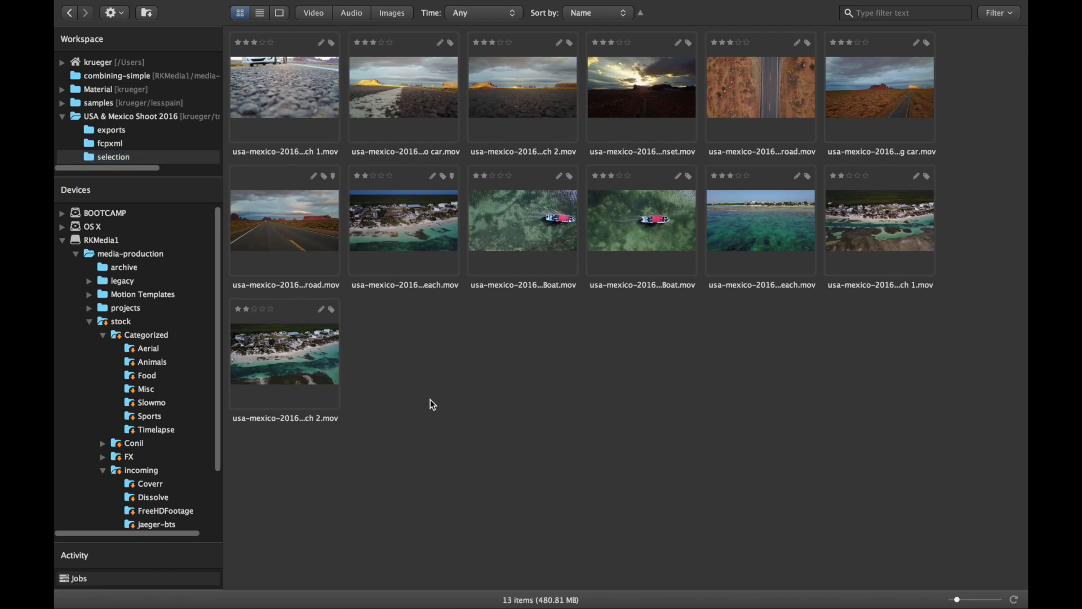
key(cmd+a)
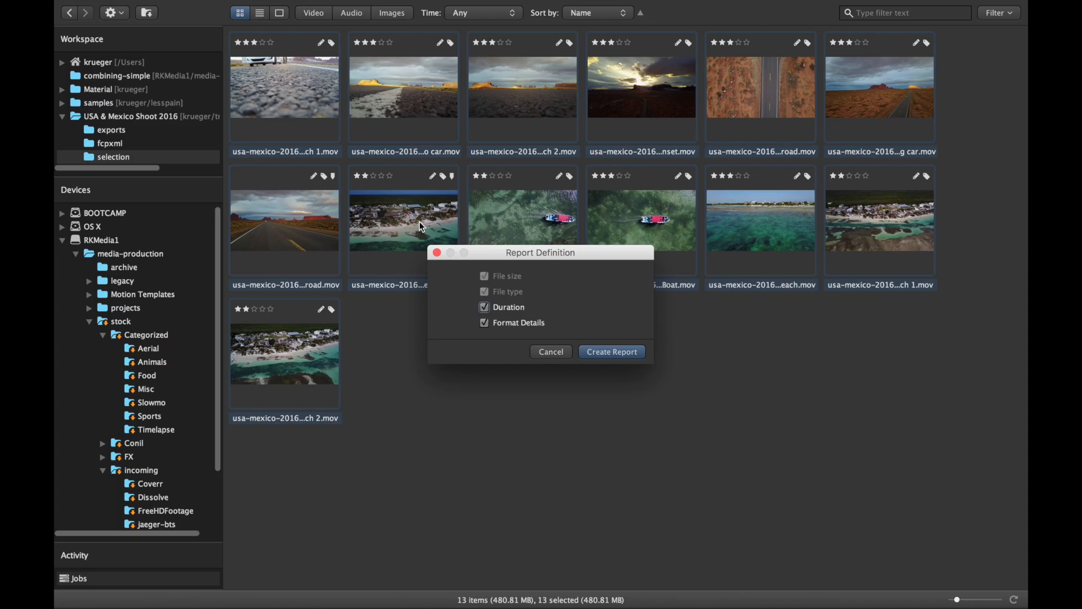
click(610, 351)
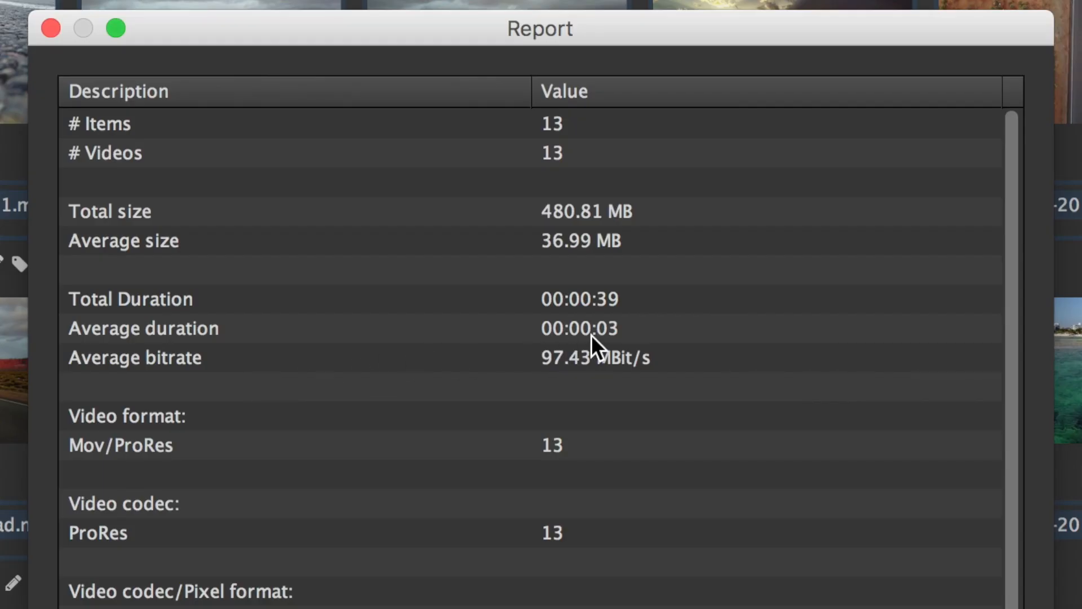
mouse_move(658, 317)
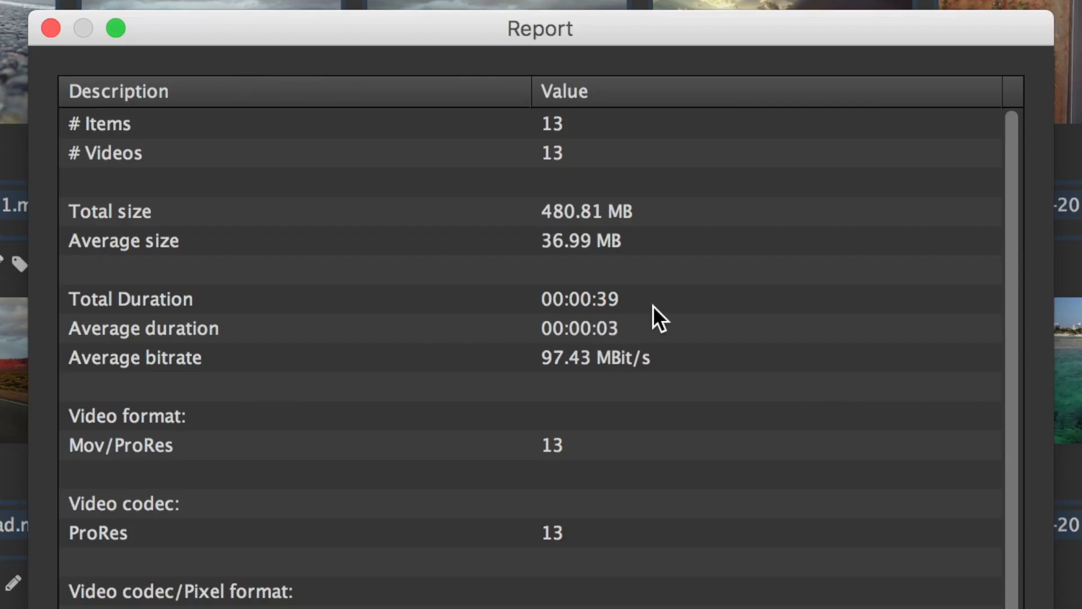
mouse_move(646, 310)
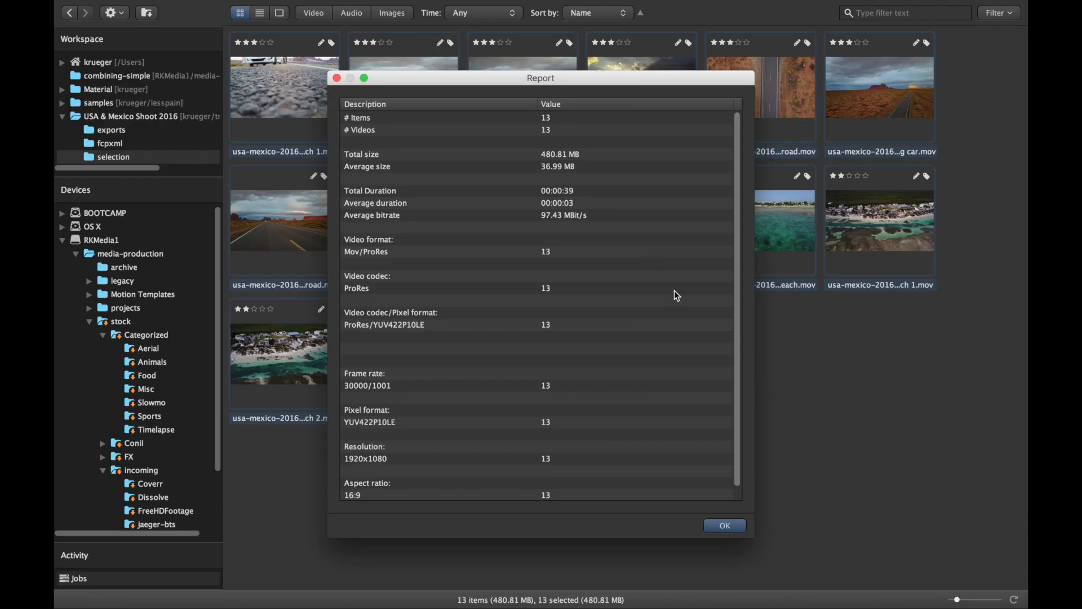
click(723, 525)
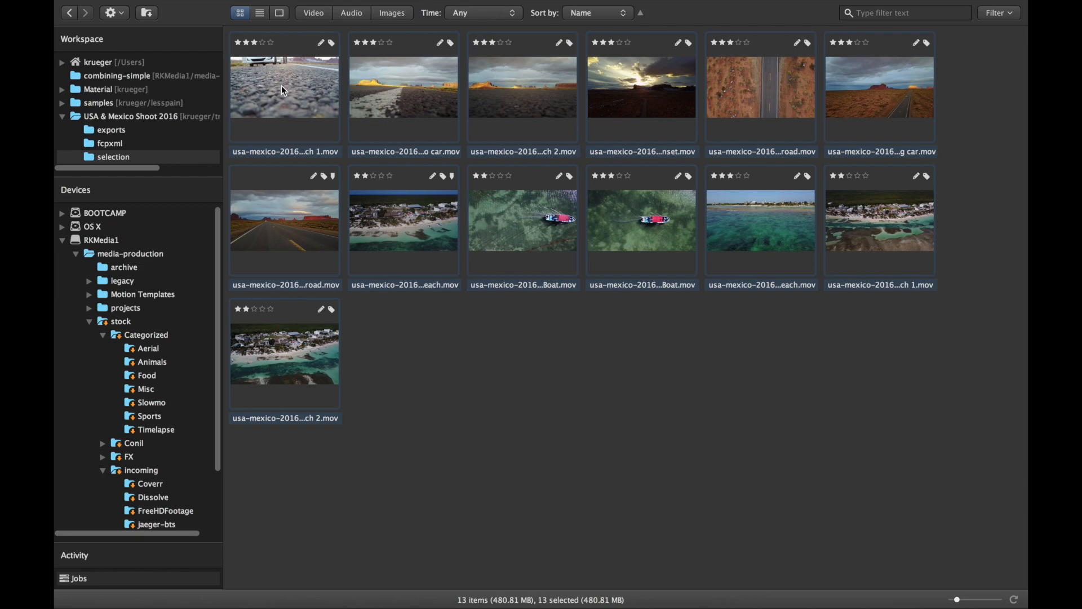
- Combine the 13 subclips with Rewrap to Mov, outputting to ../exports
right_click(282, 86)
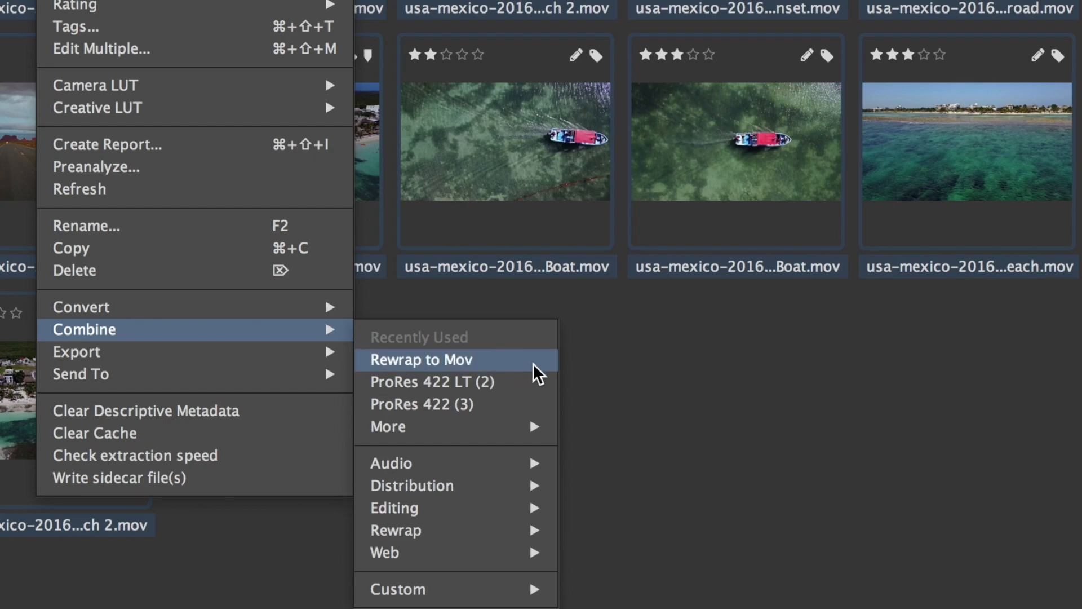
click(421, 359)
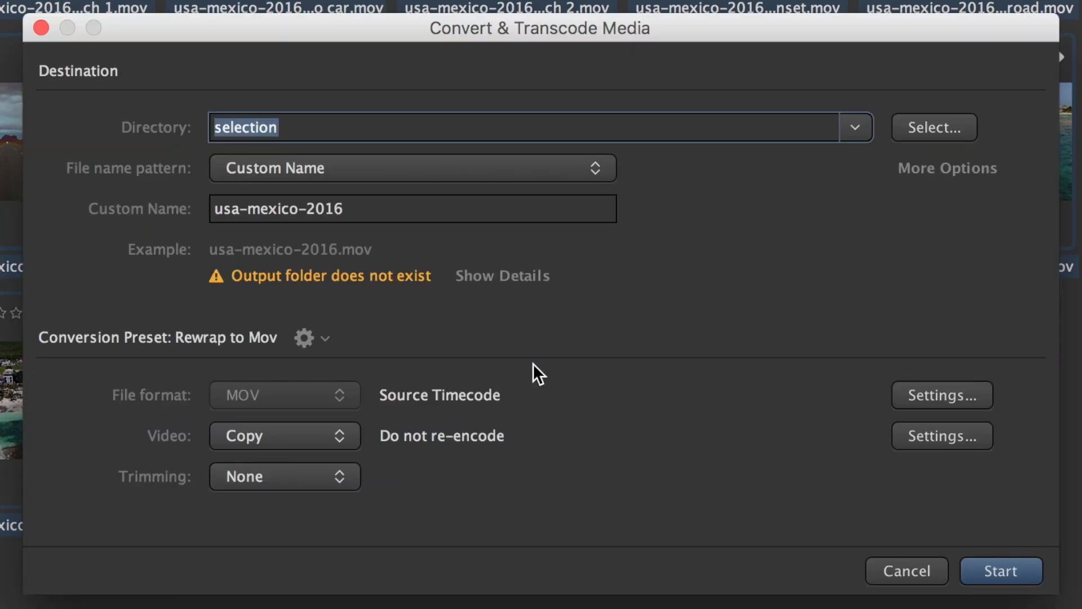
text(..)
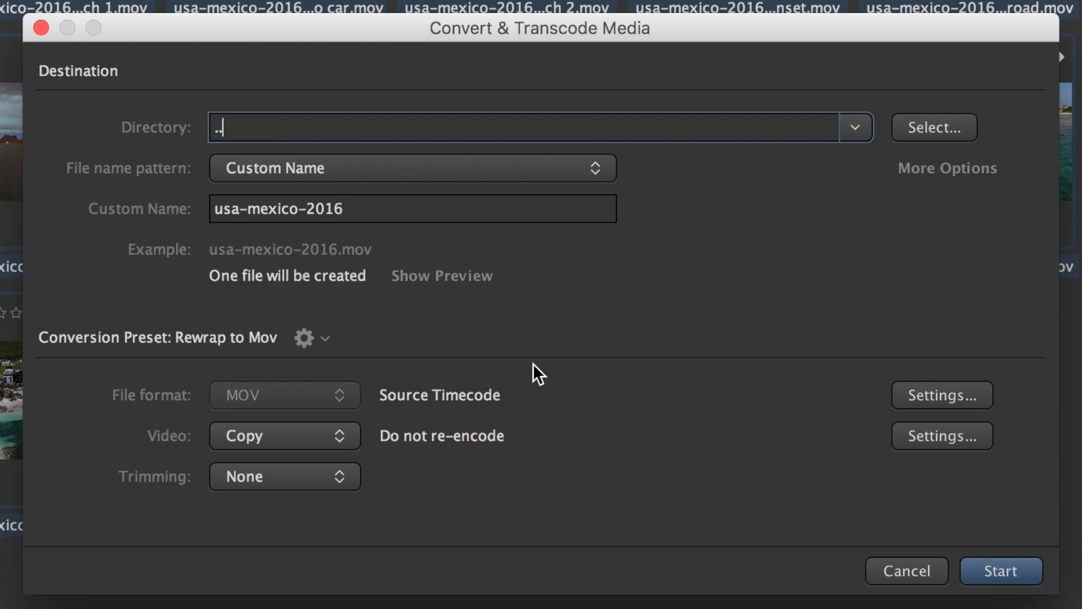
text(/exports)
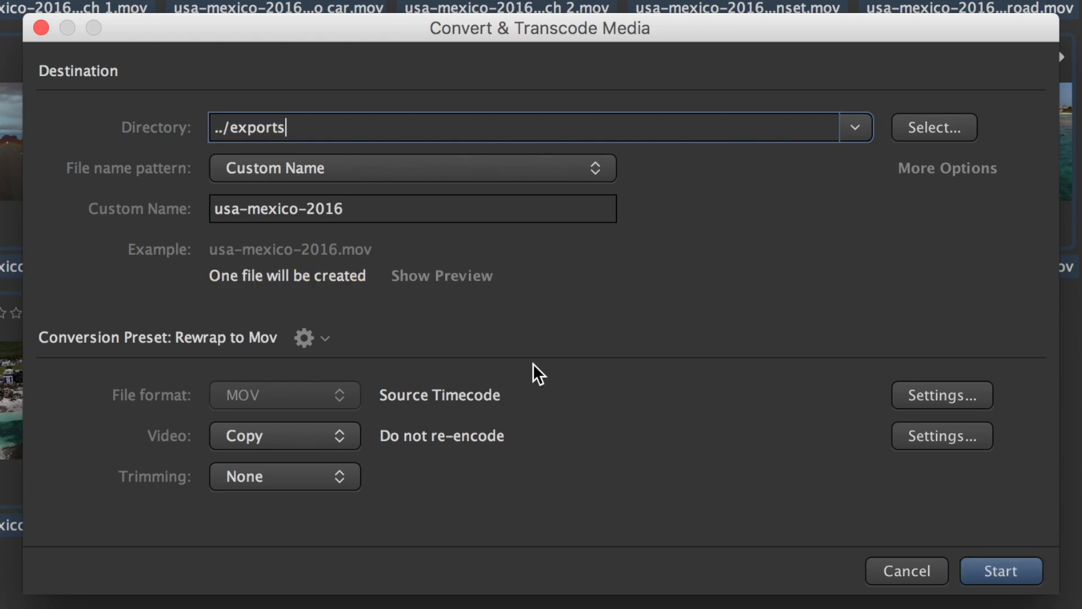
- Name the output usa-mexico-2016-best-shots and start the rewrap job
click(412, 208)
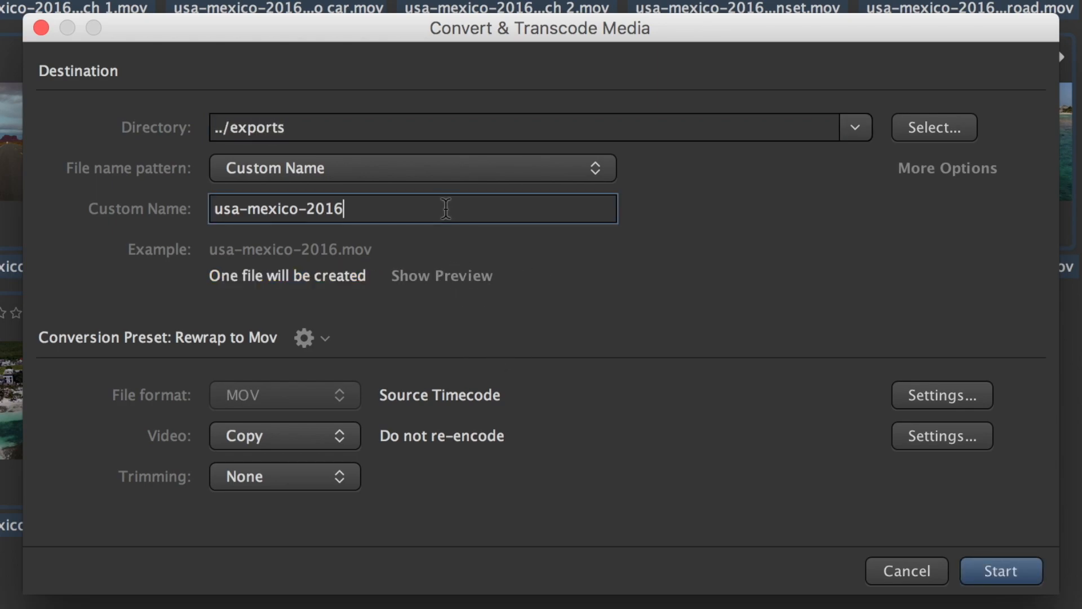
text(-)
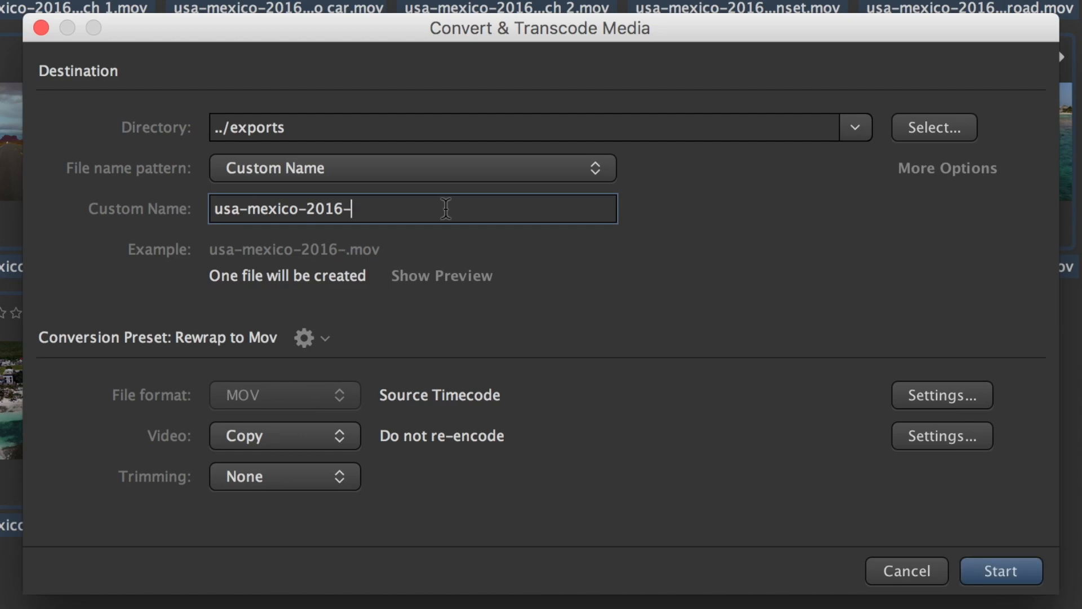
text(best-)
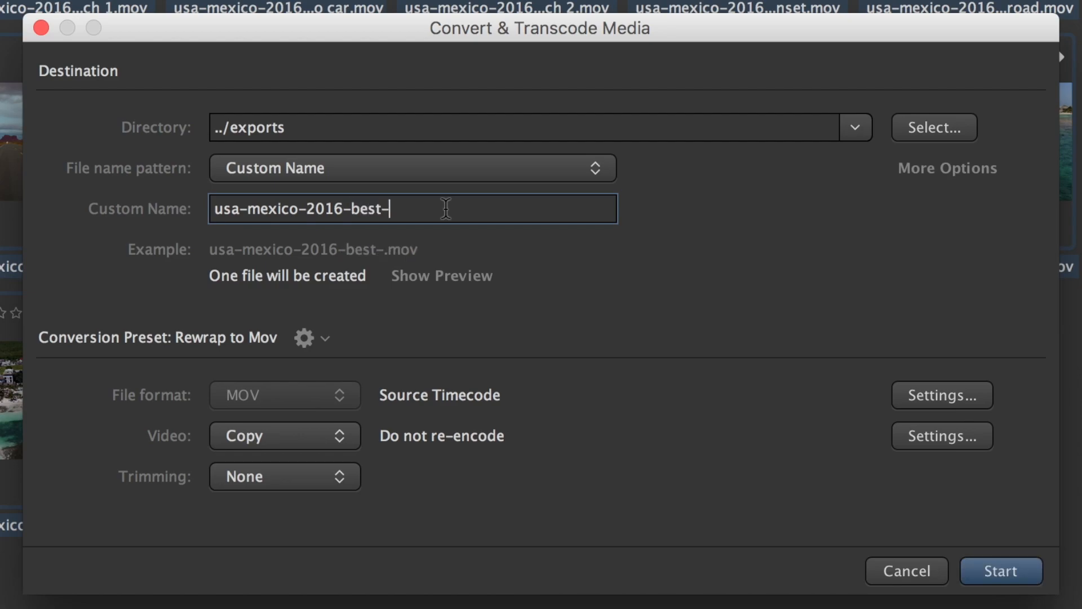
text(shots)
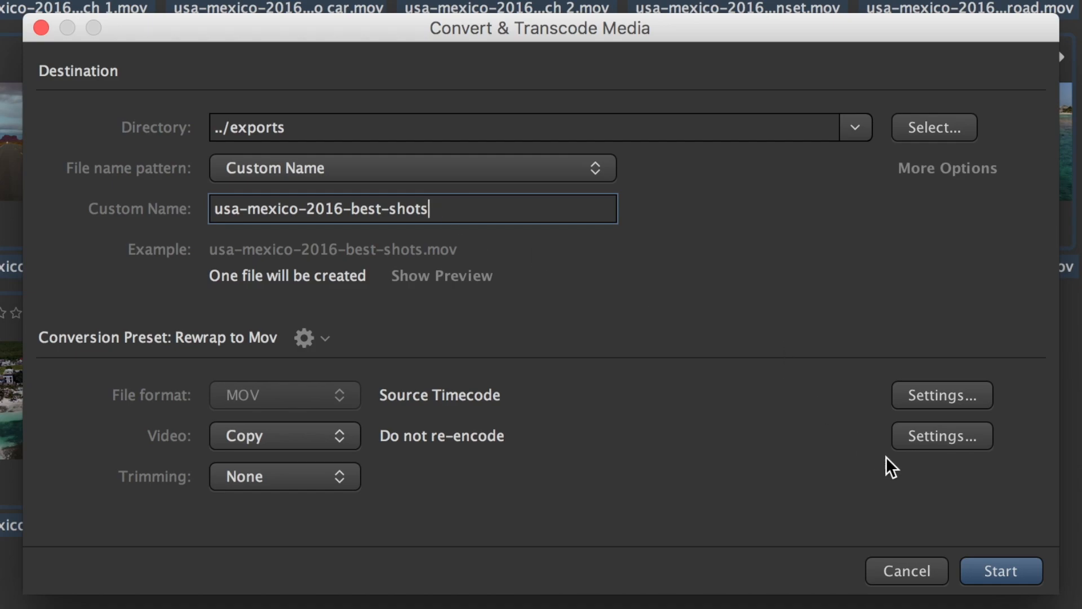
click(999, 571)
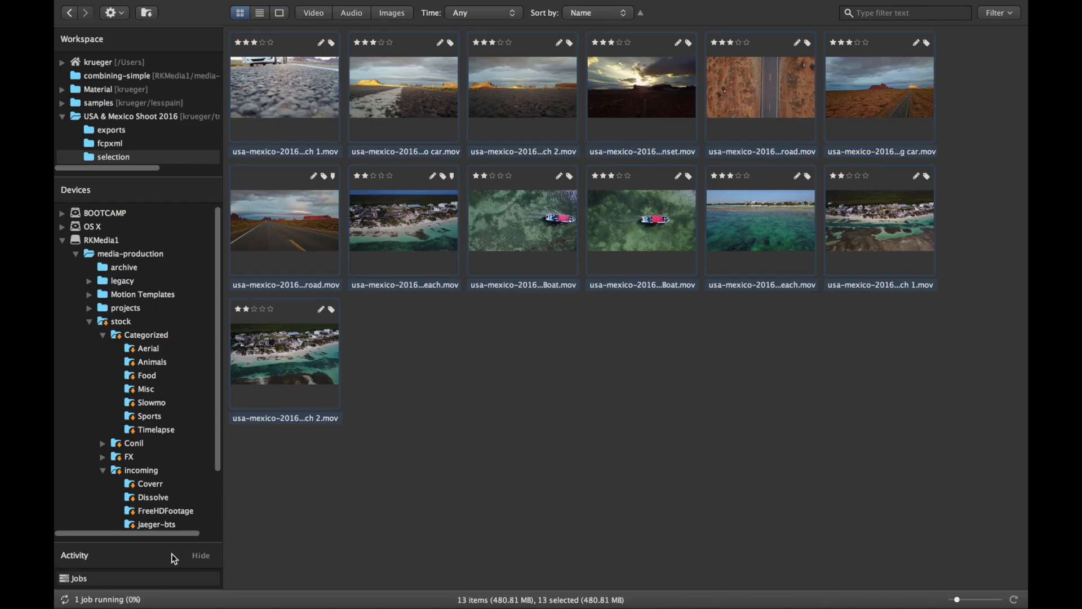
- Open the exports folder to view usa-mexico-2016-best-shots.mov
click(200, 555)
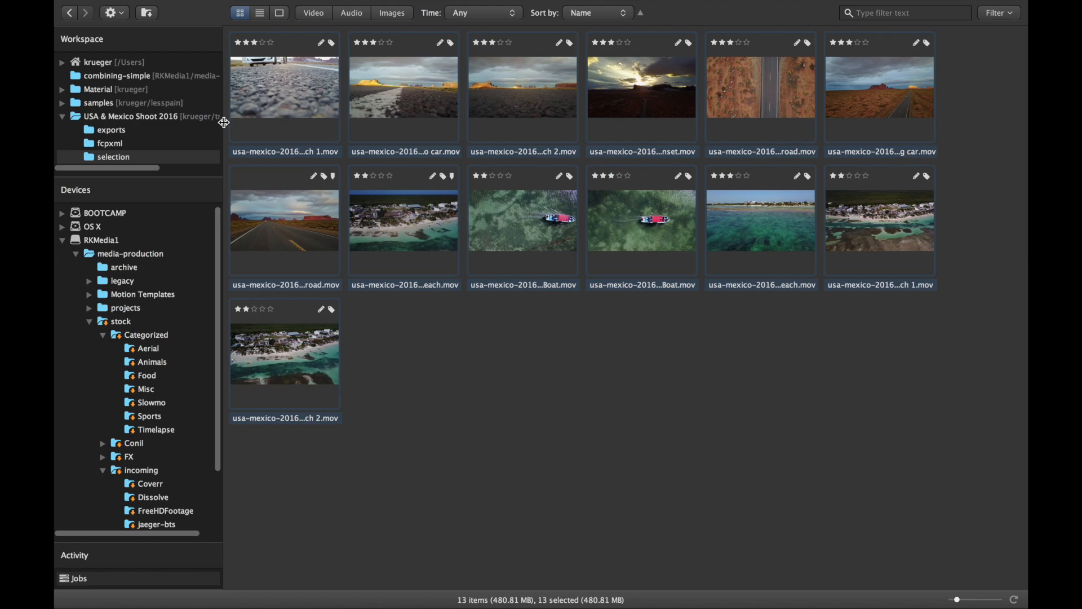
click(111, 129)
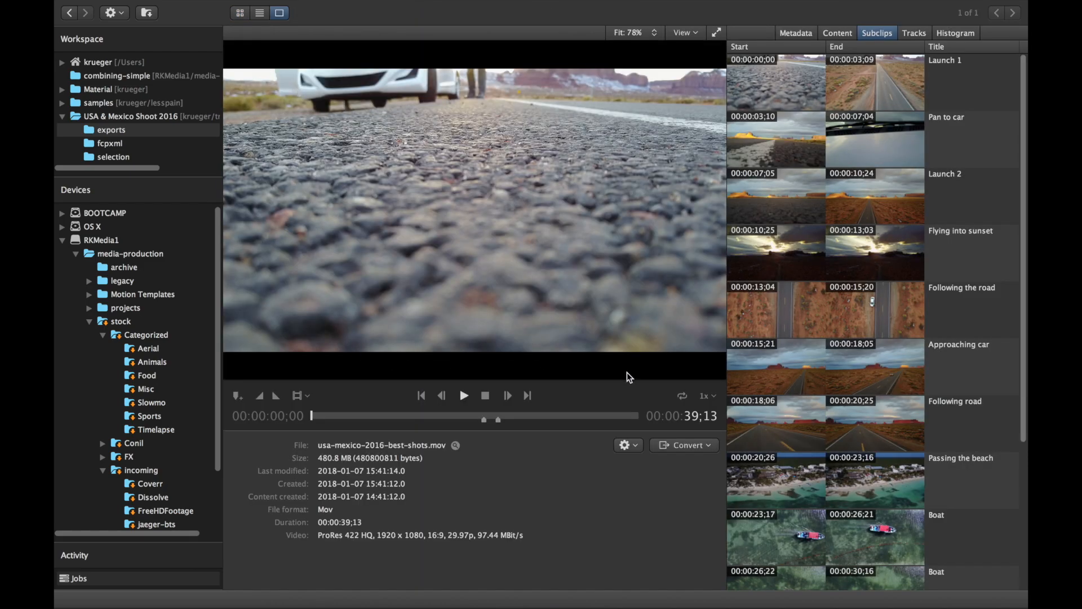
- Play usa-mexico-2016-best-shots.mov to its 39-second end while scrolling the Subclips list
click(463, 395)
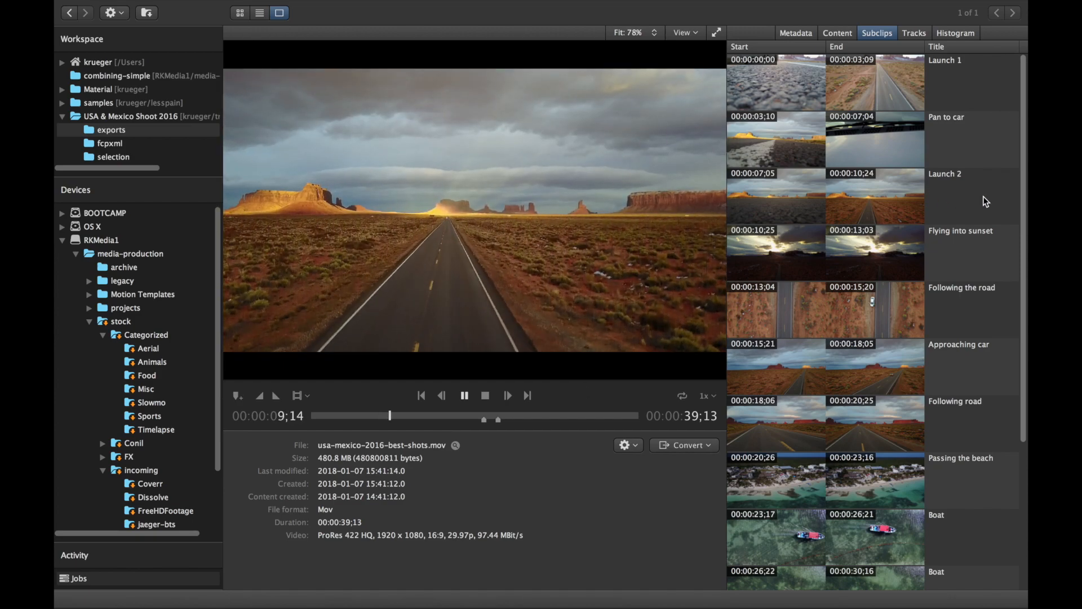
scroll(down, 3)
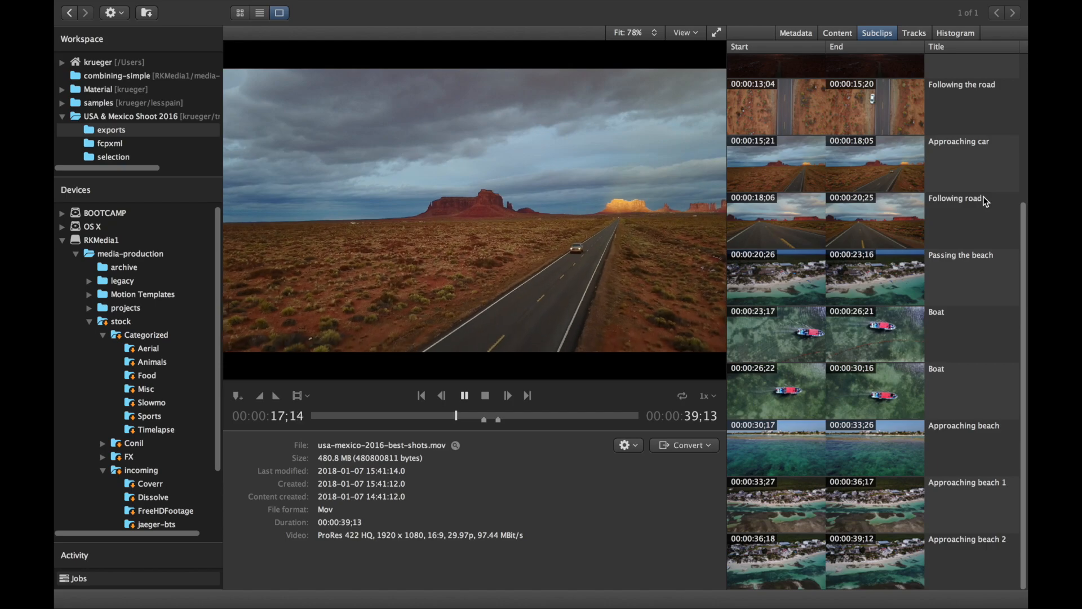
scroll(up, 3)
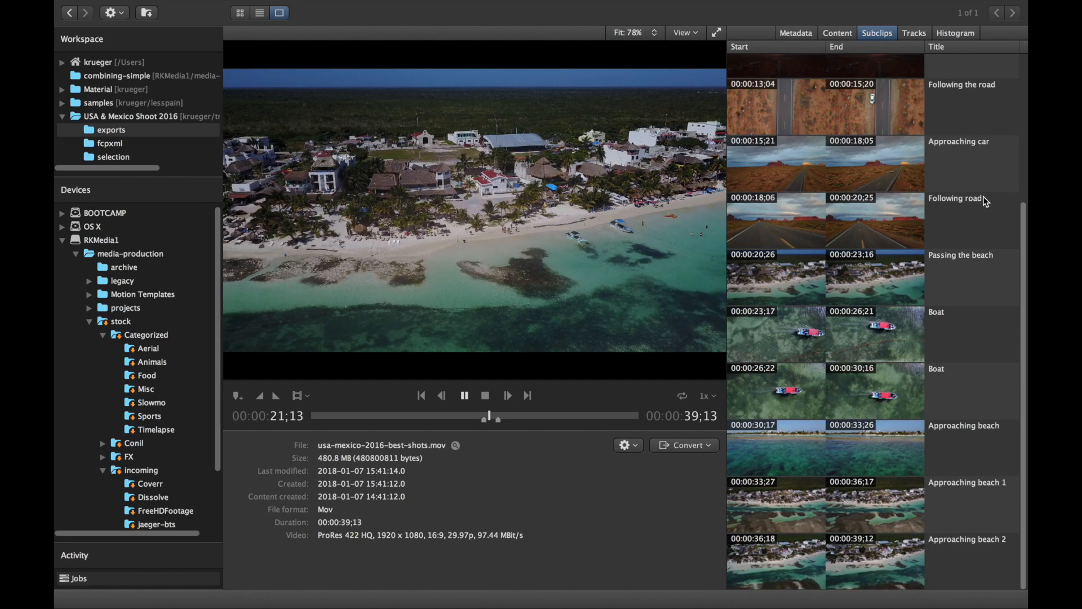
scroll(up, 3)
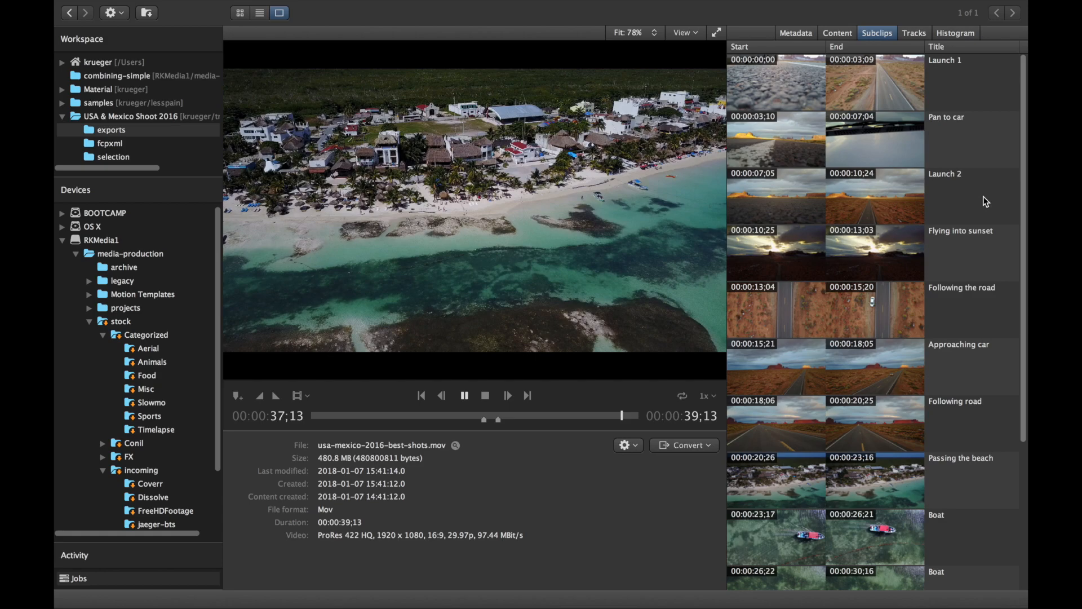
click(464, 394)
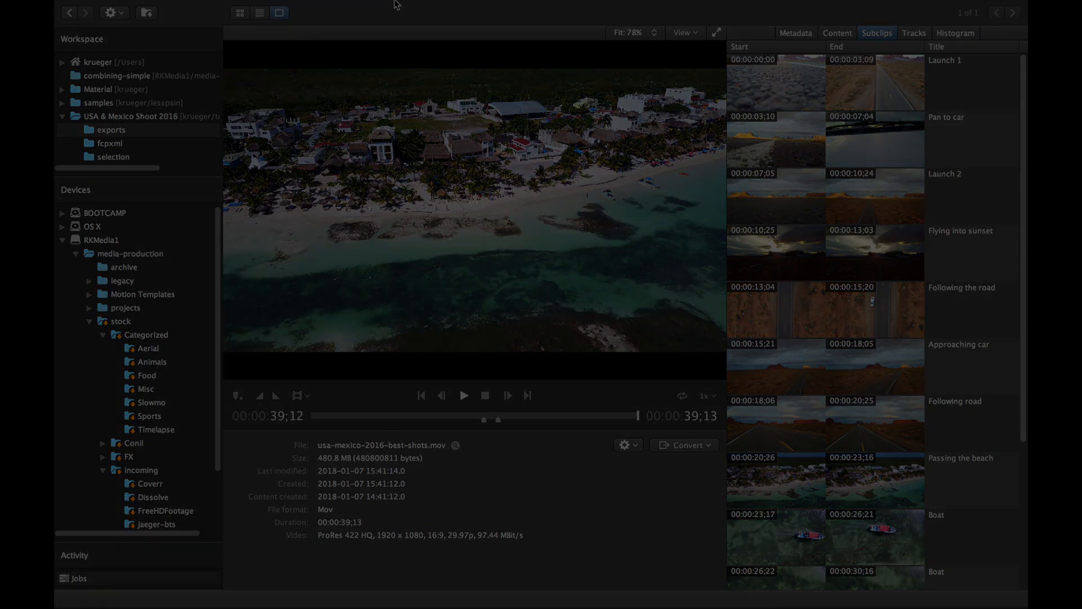
- Show the selection folder's clips sorted by Shot number
click(239, 13)
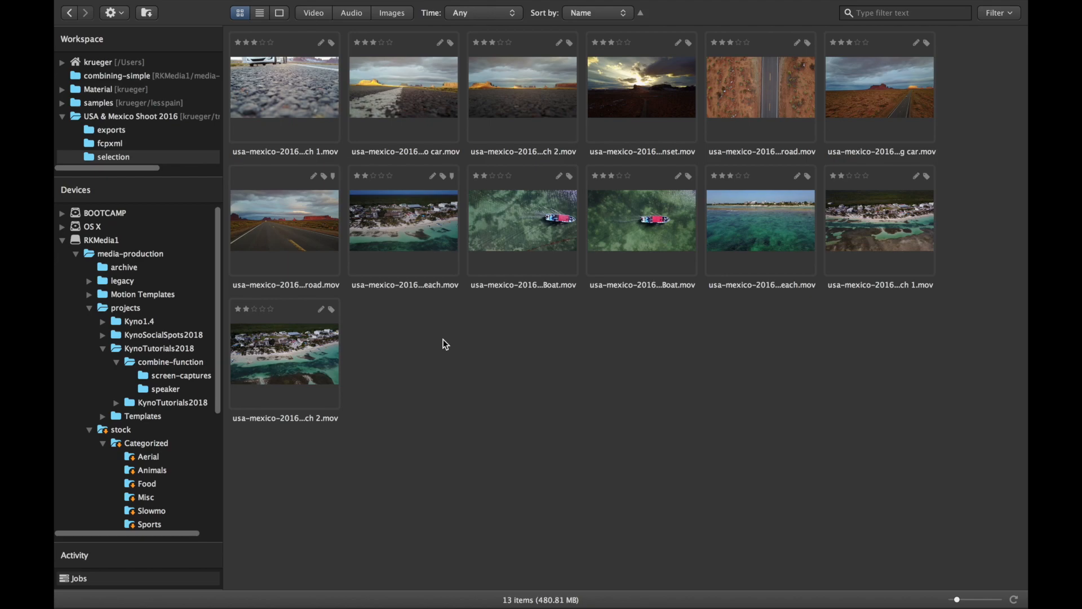
mouse_move(282, 89)
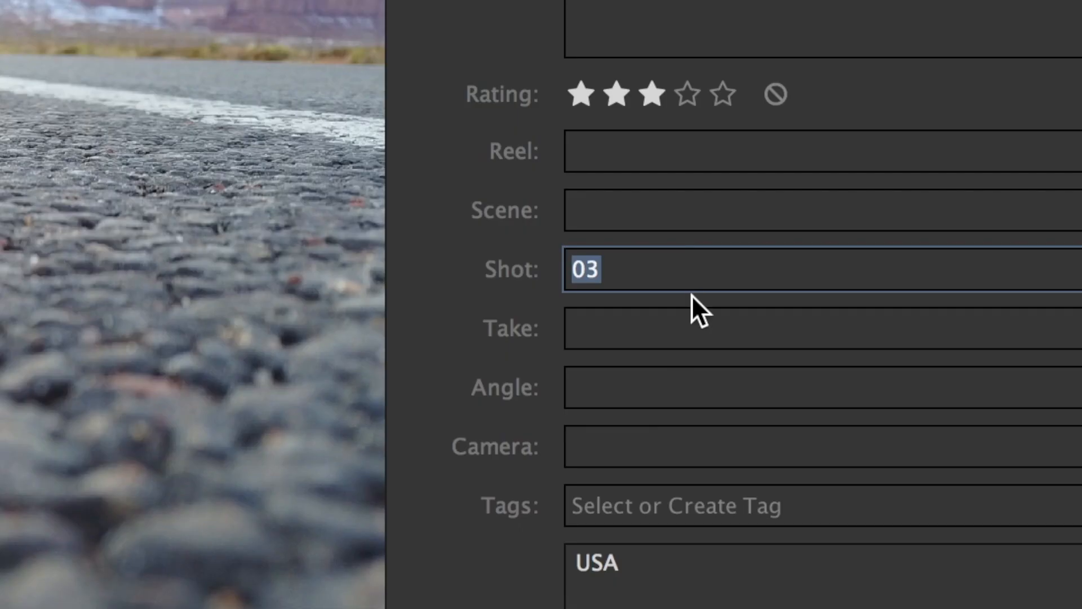
mouse_move(692, 268)
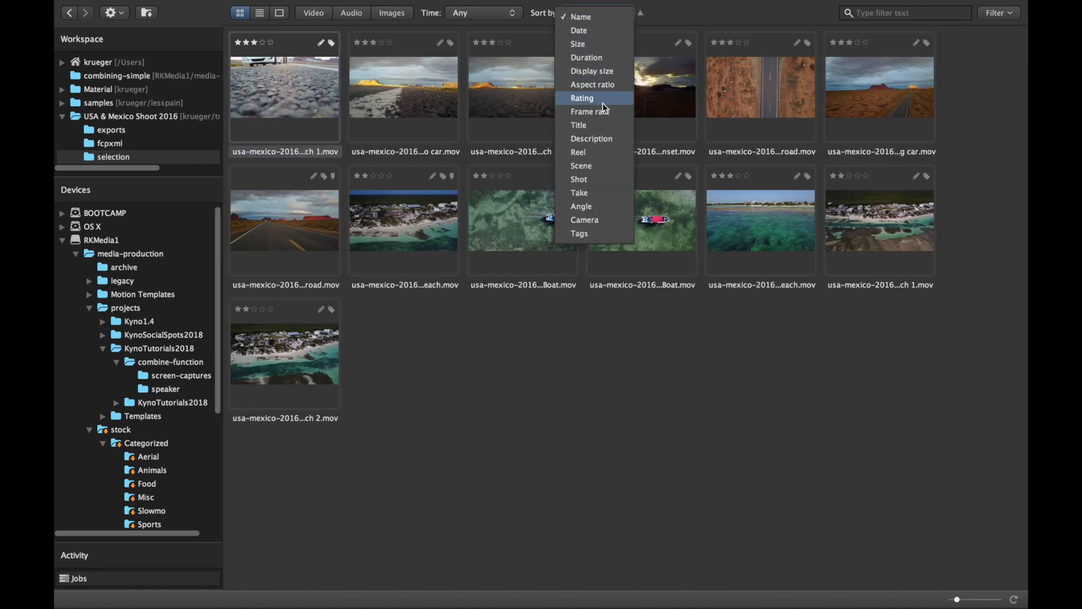
click(579, 179)
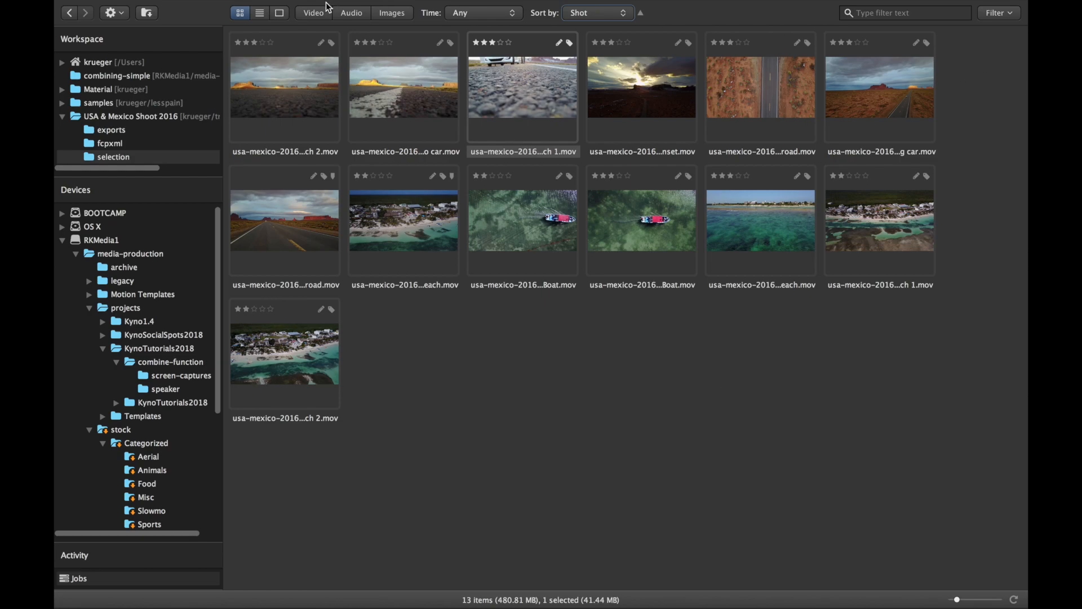
click(259, 13)
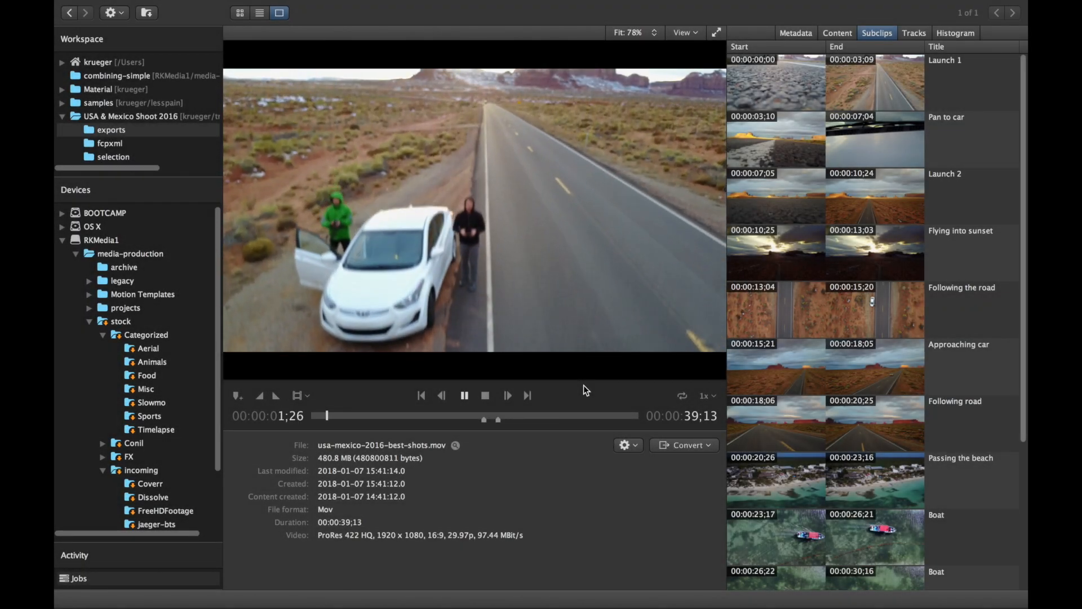
- Play usa-mexico-2016-best-shots.mov while scrolling the Subclips list to compare titled ranges
click(463, 395)
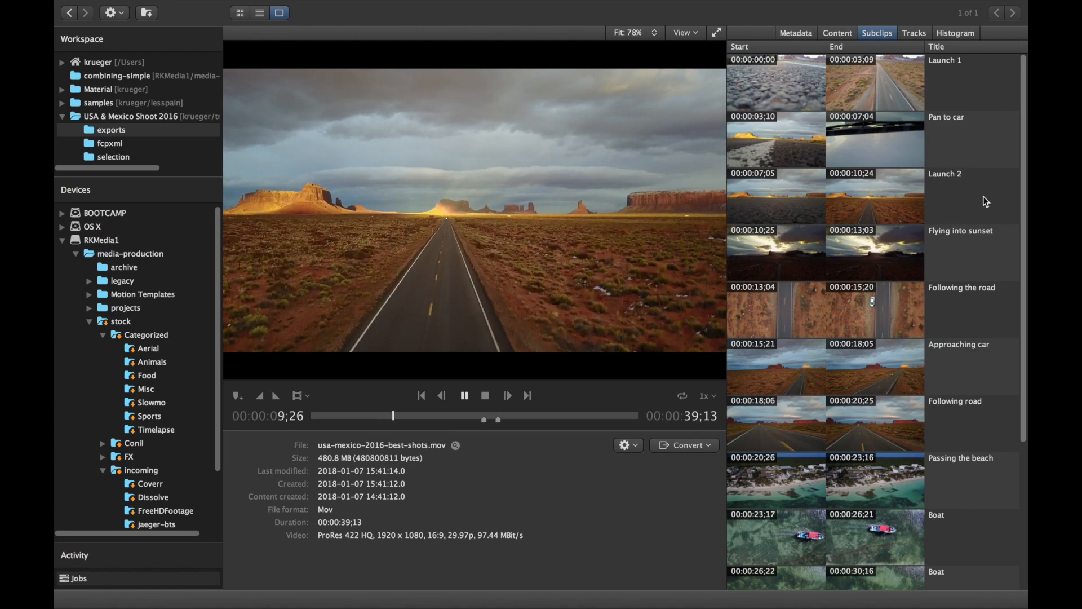
scroll(down, 3)
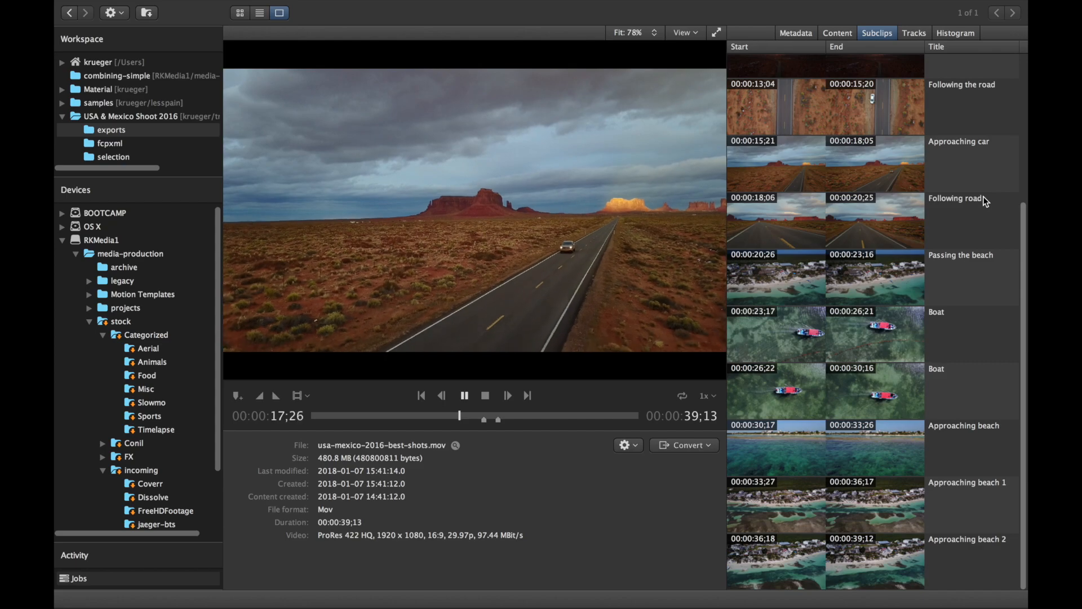
scroll(up, 3)
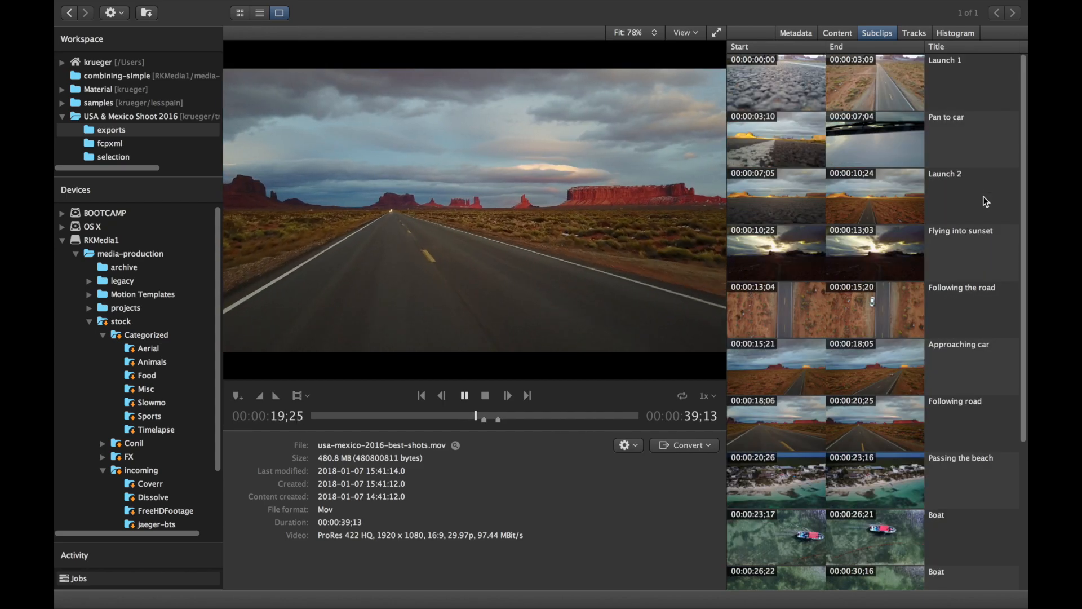
scroll(down, 3)
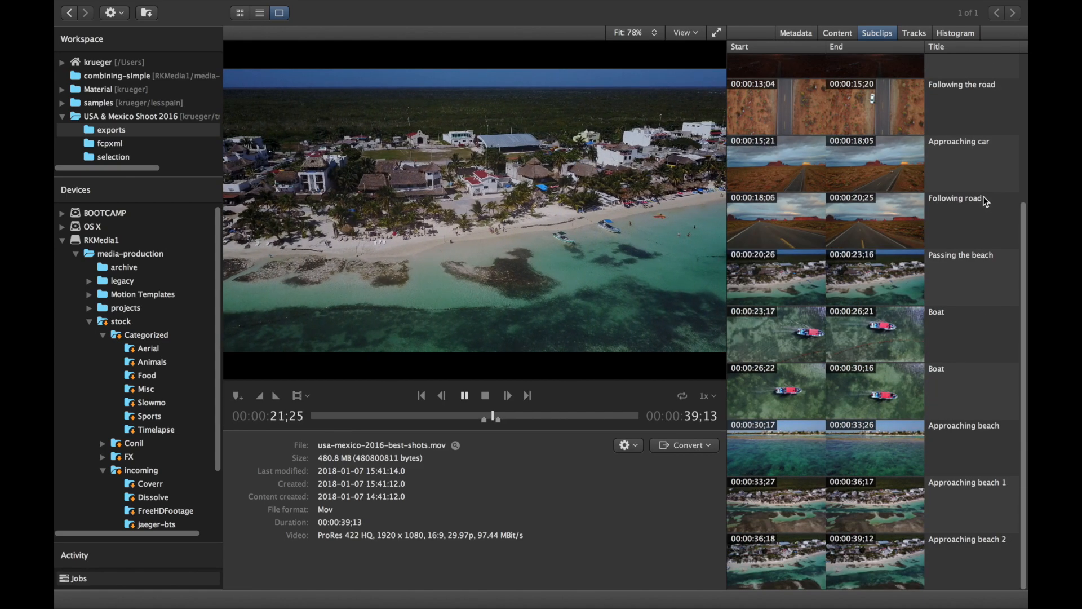